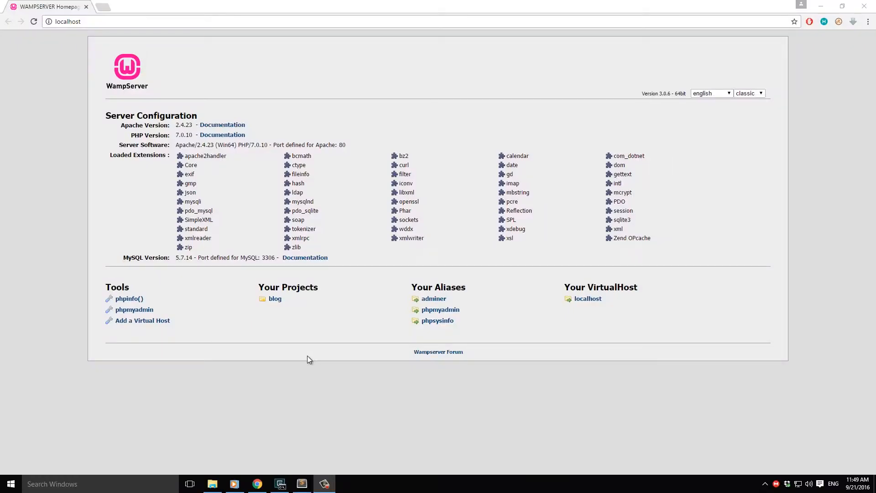
mouse_move(306, 362)
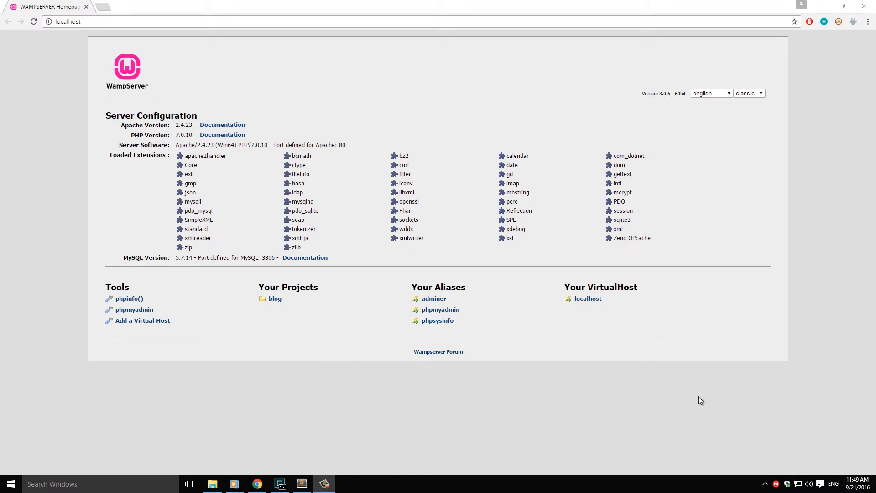
mouse_move(96, 10)
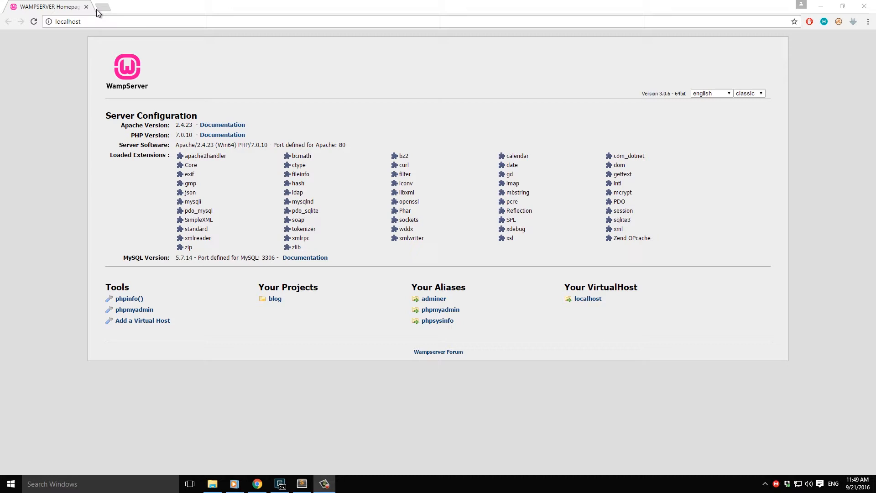
mouse_move(99, 11)
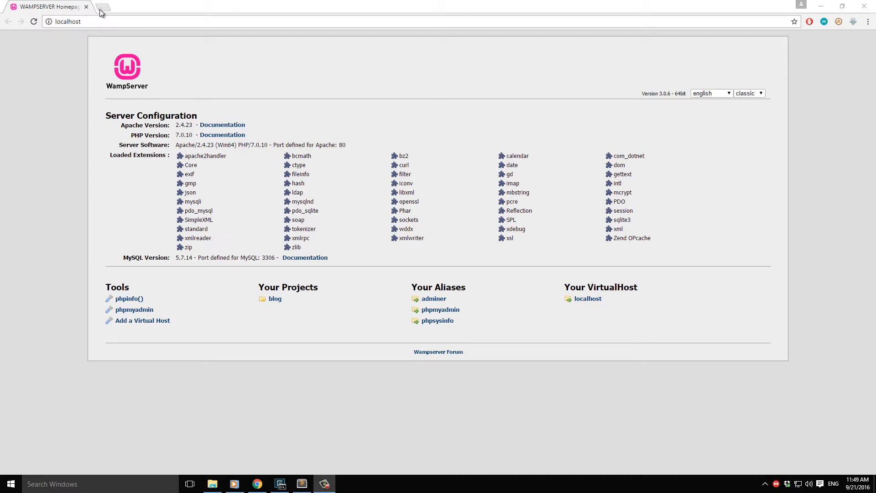
mouse_move(102, 10)
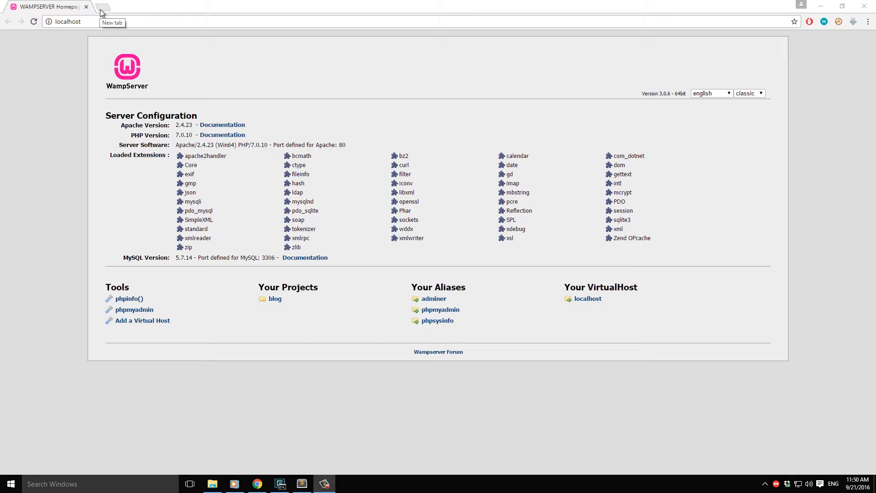
Add a blank Chrome tab, return to the WampServer homepage and select the PHP version number.
left_click(100, 6)
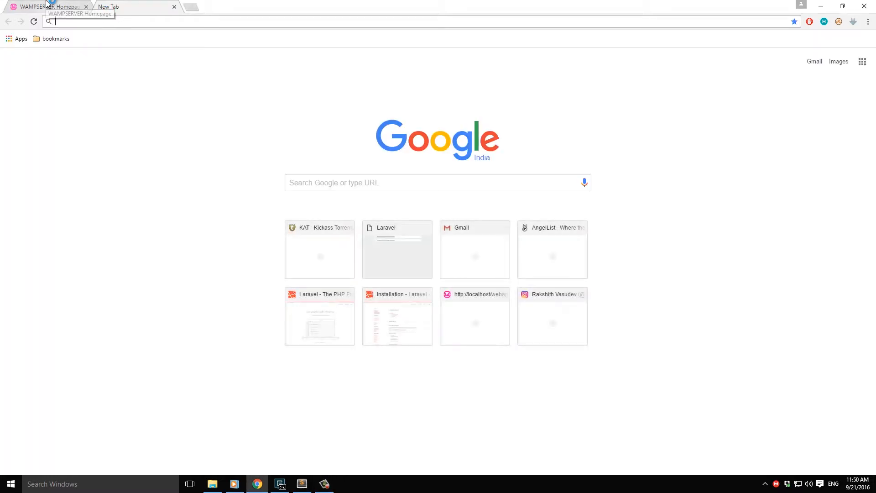
left_click(48, 6)
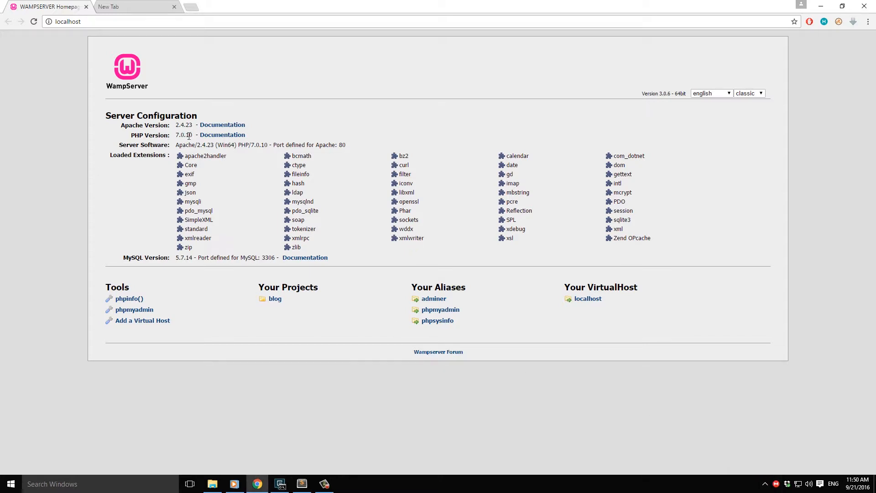
double_click(184, 135)
type("control")
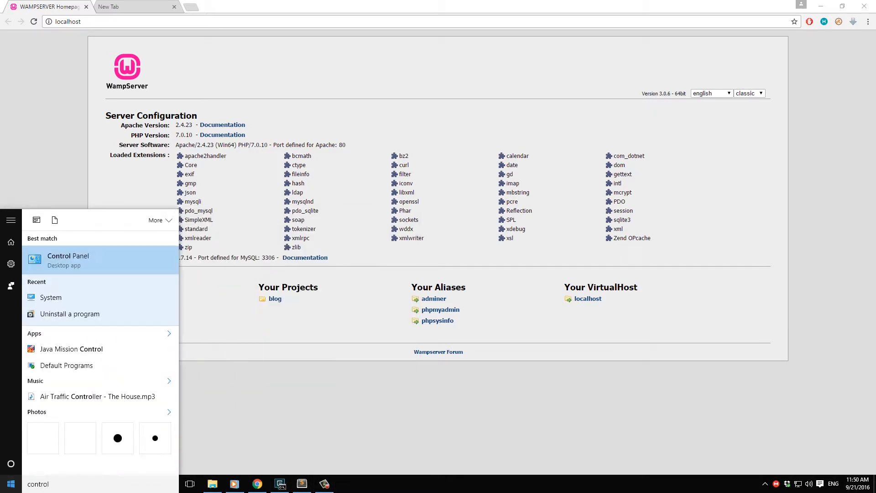
left_click(70, 313)
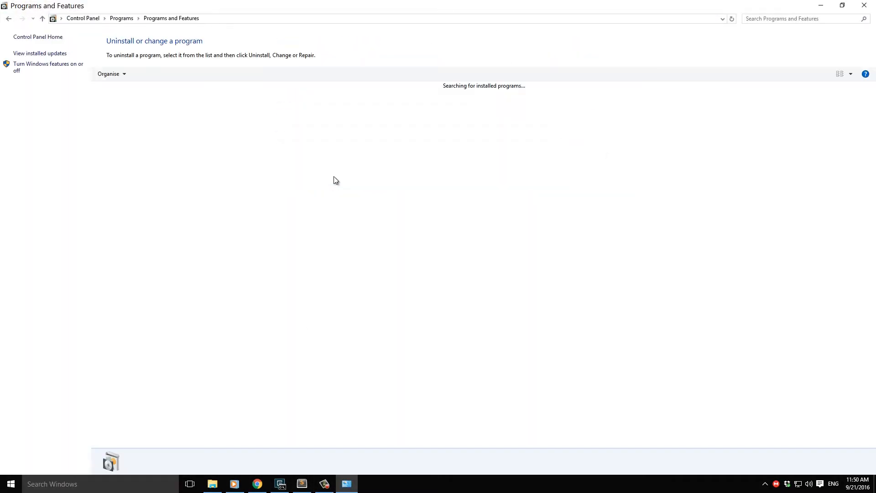
left_click(459, 119)
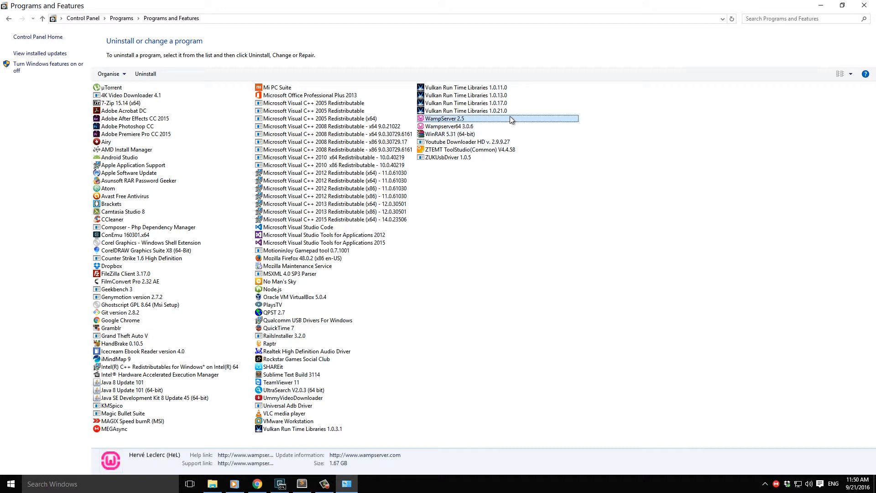
mouse_move(821, 6)
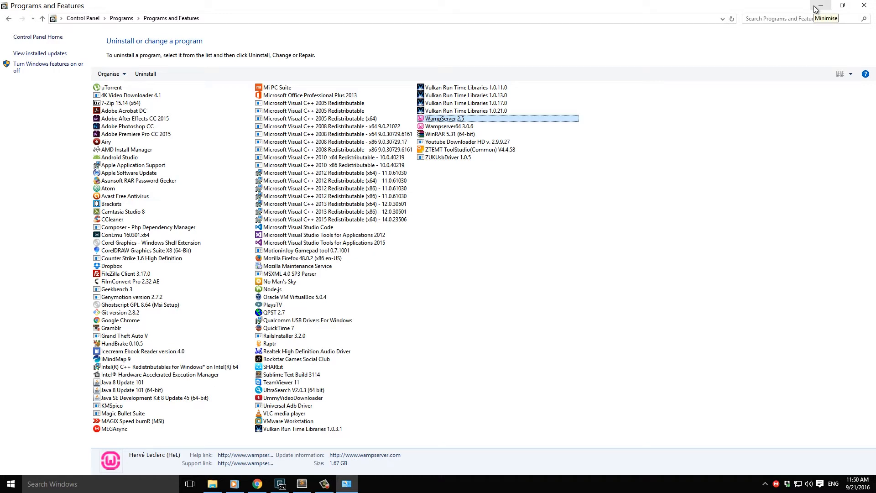
mouse_move(763, 35)
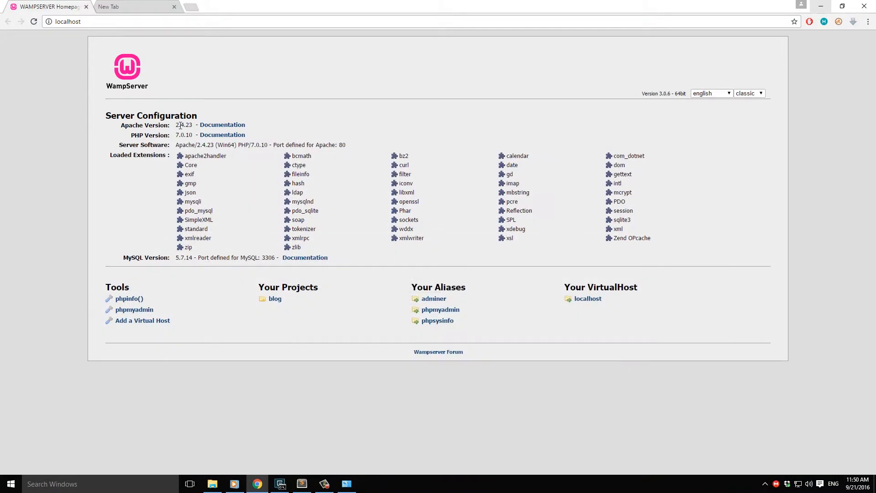
mouse_move(252, 109)
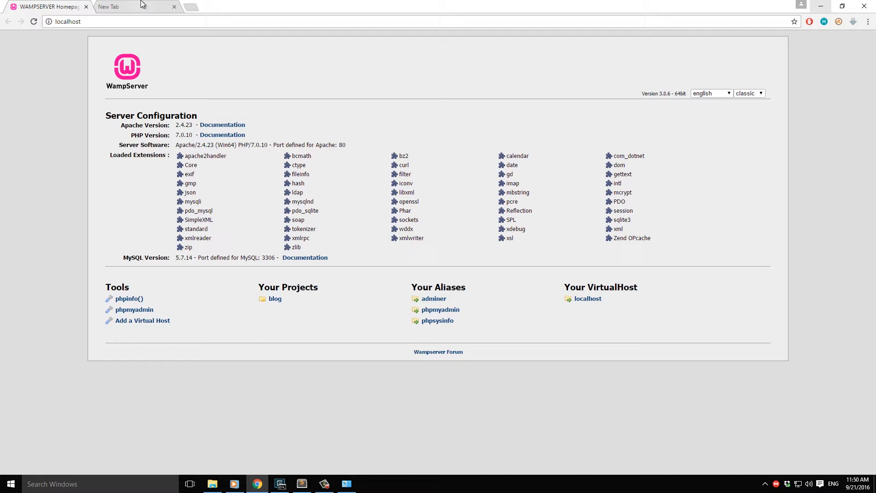
Search 'wamp' in the new tab and land on the WampServer website.
left_click(134, 7)
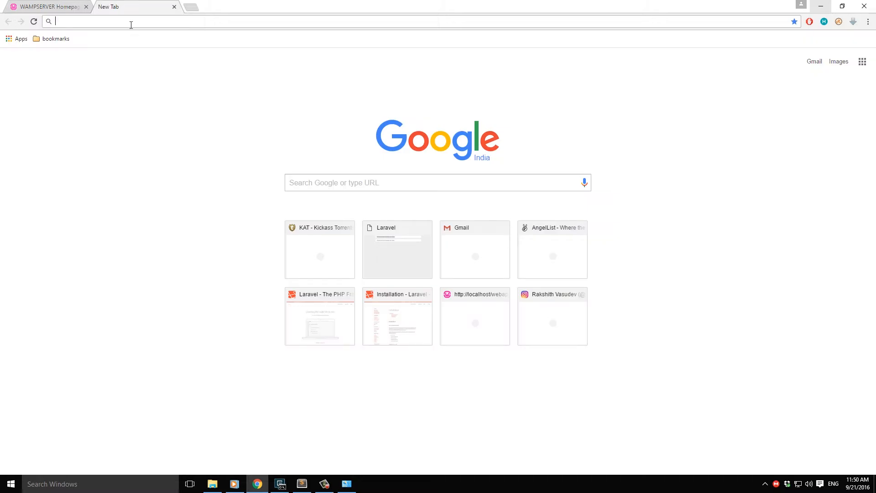
type("wamp")
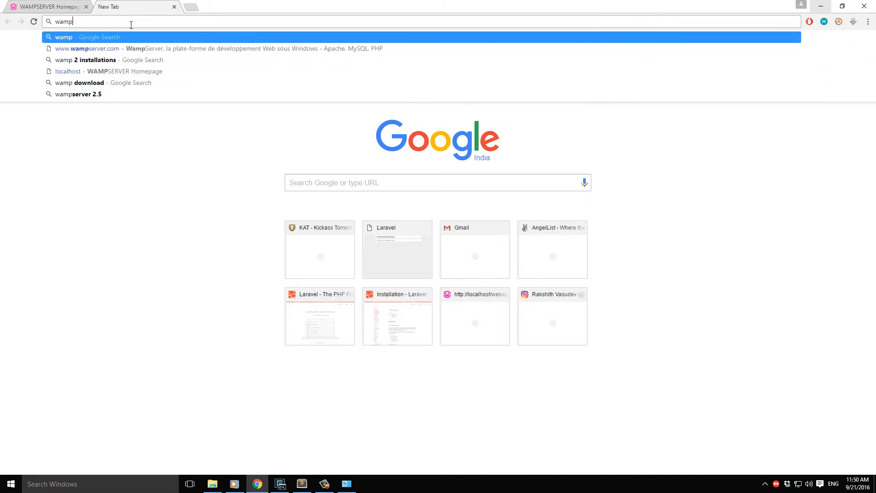
left_click(87, 48)
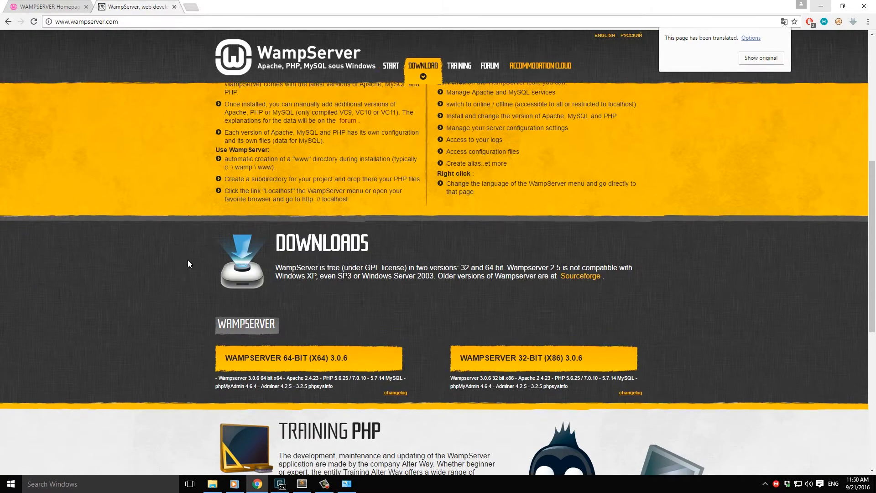
mouse_move(239, 364)
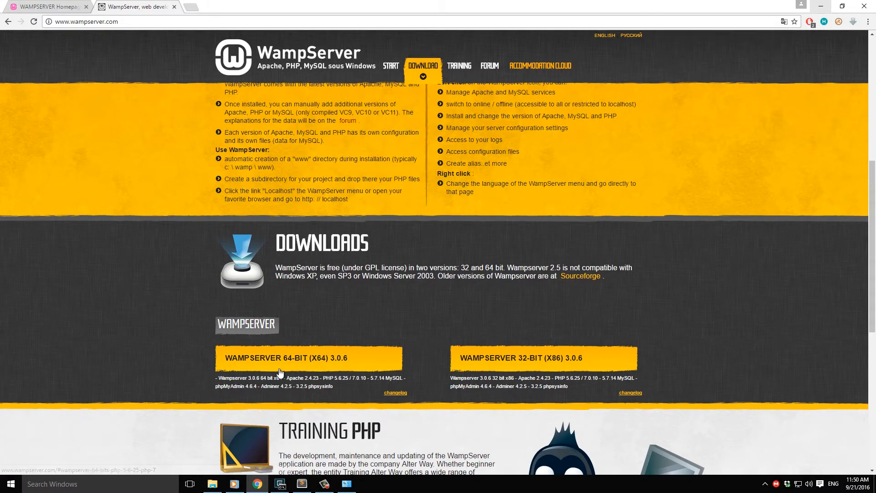
Download WampServer 3.0.6 64-bit via the direct-download link, then minimize Chrome.
left_click(308, 358)
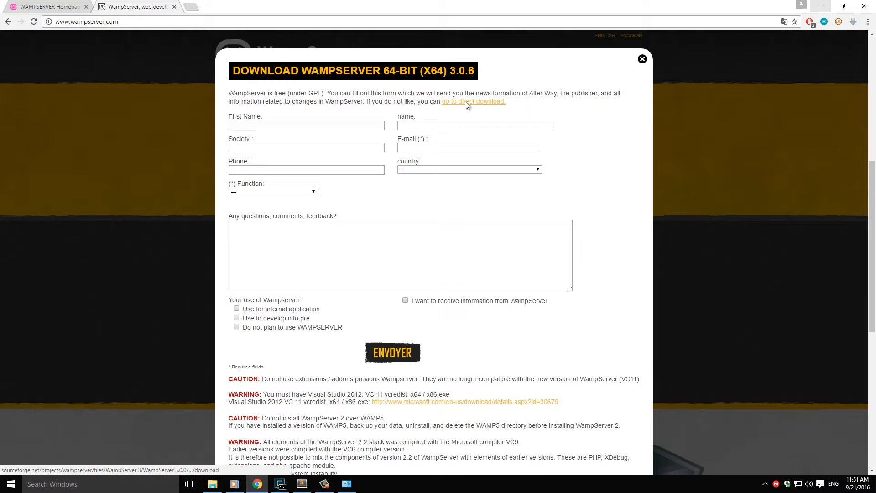
left_click(473, 101)
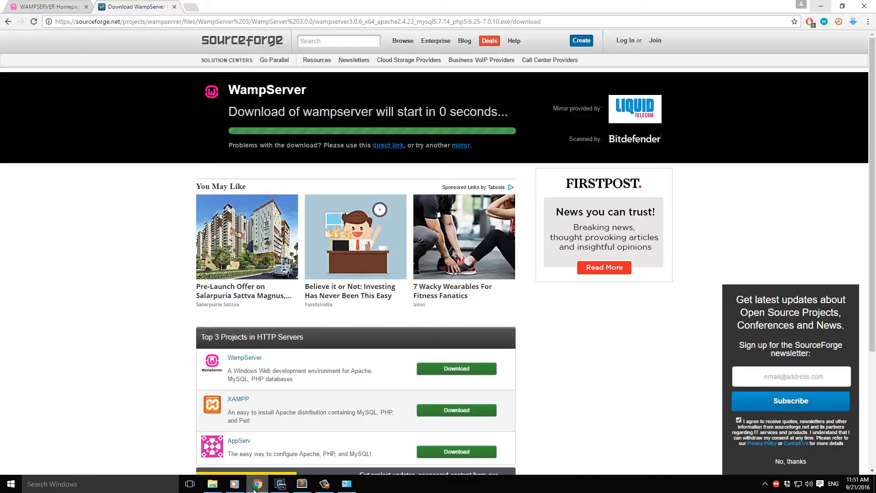
left_click(346, 484)
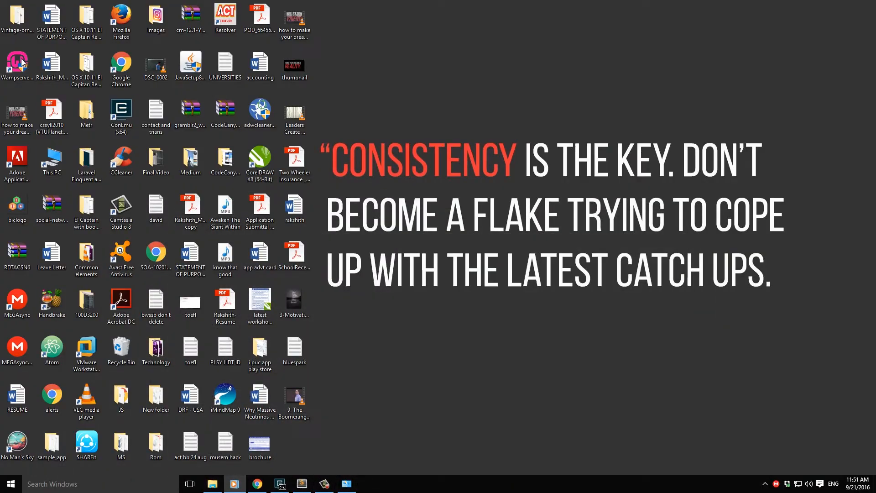
In Programs and Features locate Composer - Php Dependency Manager and start its uninstall.
left_click(17, 63)
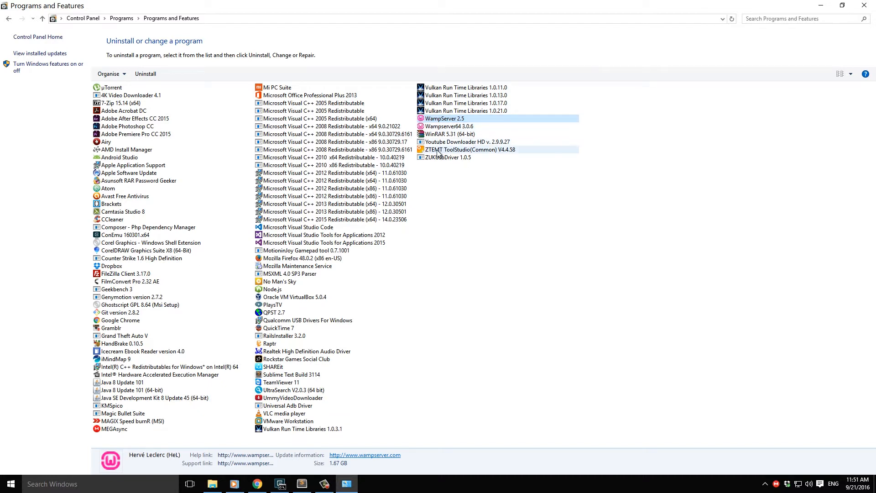
left_click(448, 126)
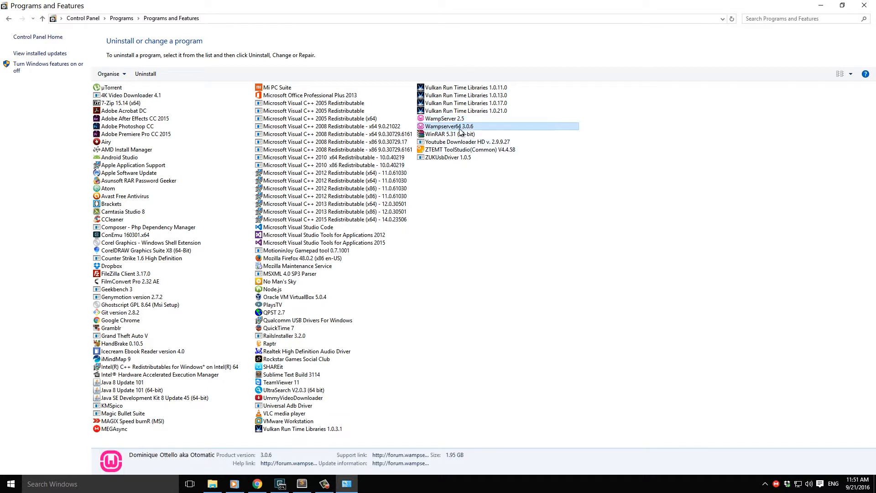
mouse_move(474, 132)
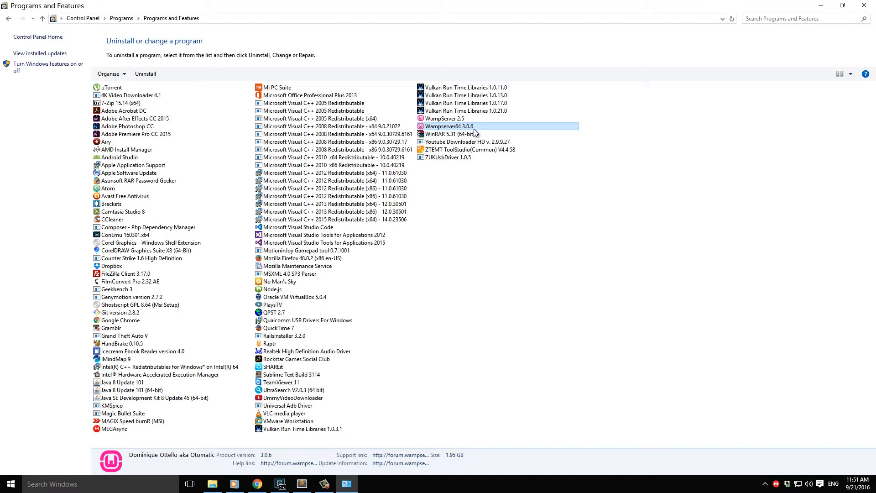
mouse_move(490, 131)
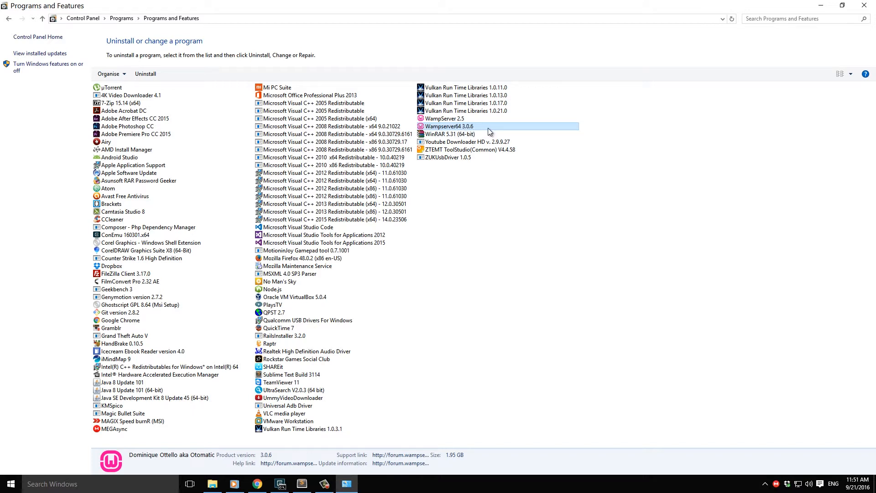
left_click(121, 328)
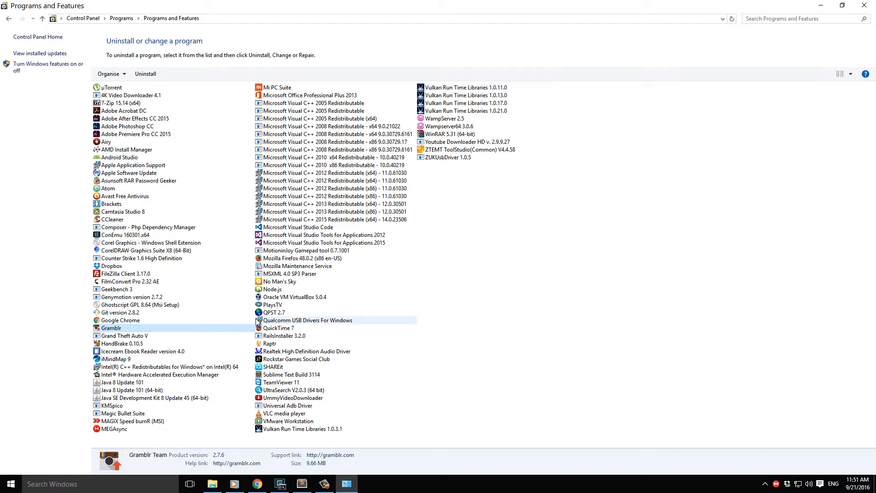
left_click(112, 220)
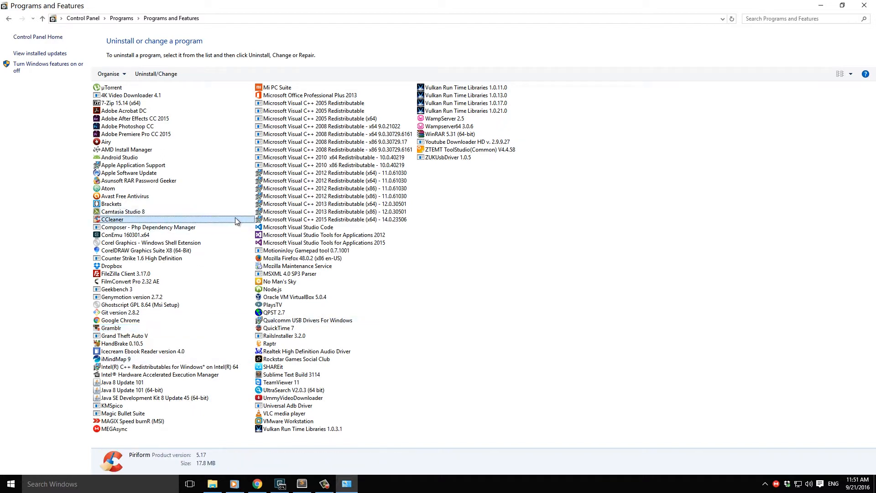
left_click(149, 227)
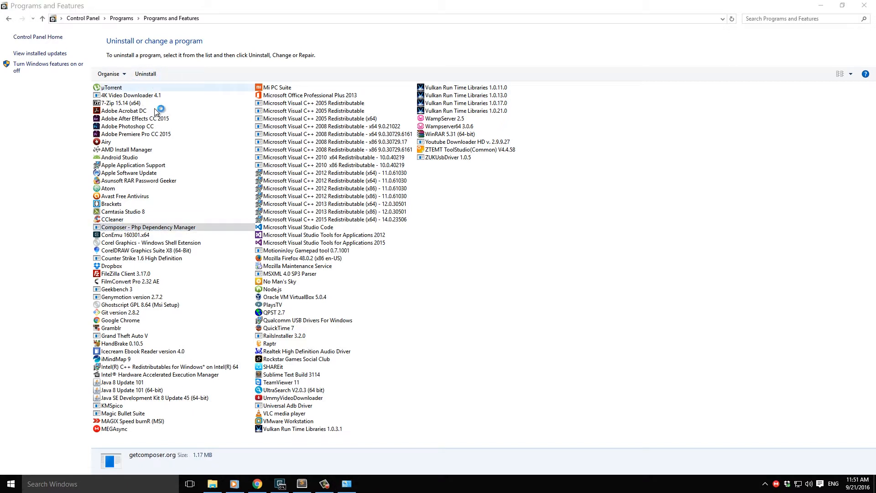
left_click(145, 73)
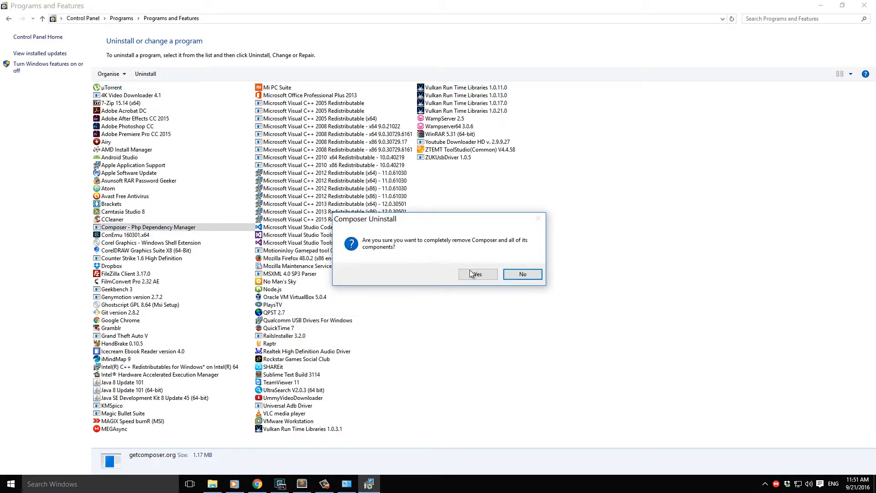
Mark all Composer user data for deletion and confirm the removal.
left_click(478, 274)
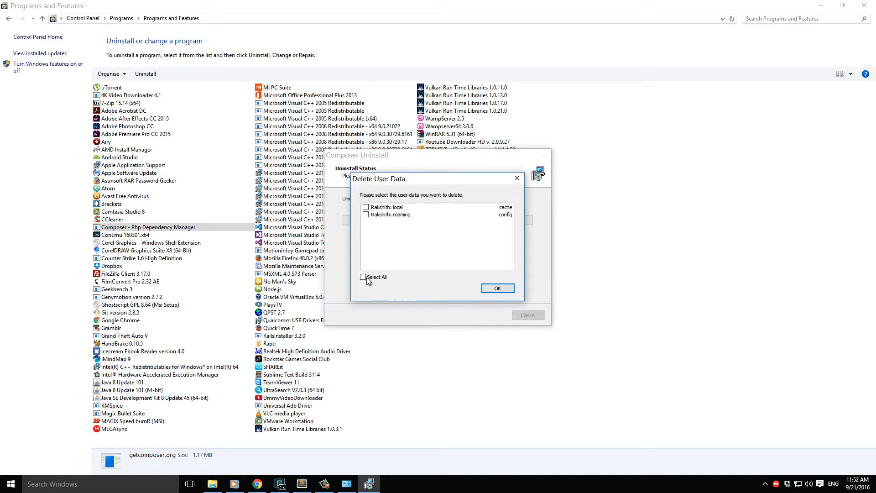
left_click(364, 276)
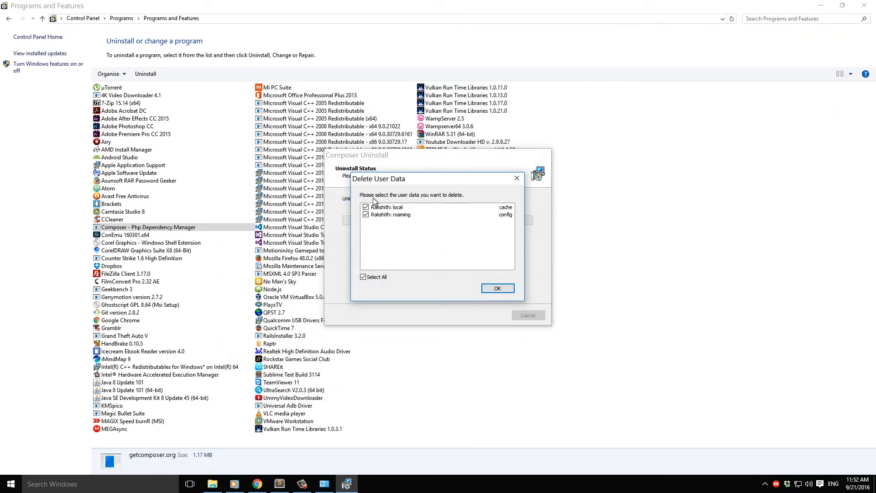
left_click(497, 288)
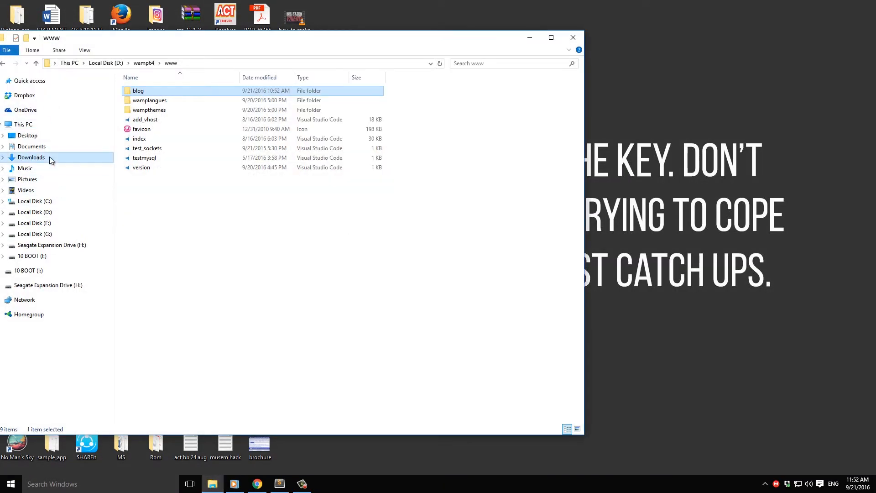
Launch Composer-Setup from the Downloads folder and allow it to run.
left_click(32, 157)
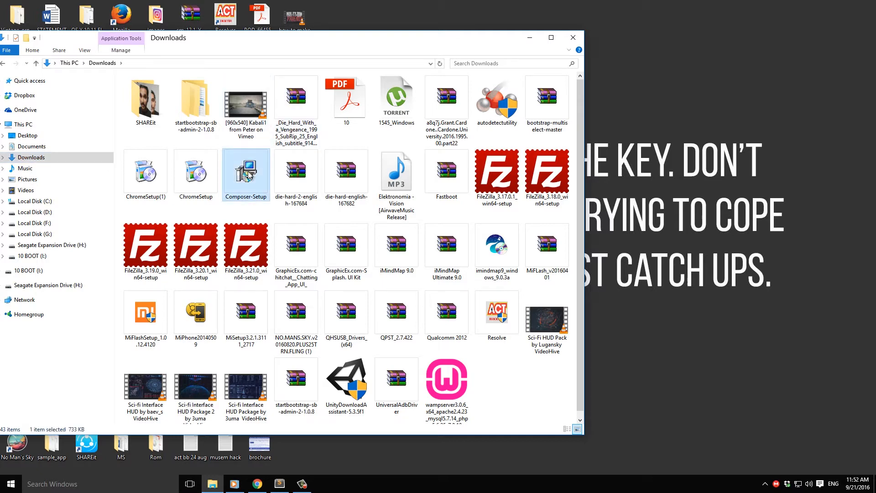
double_click(246, 171)
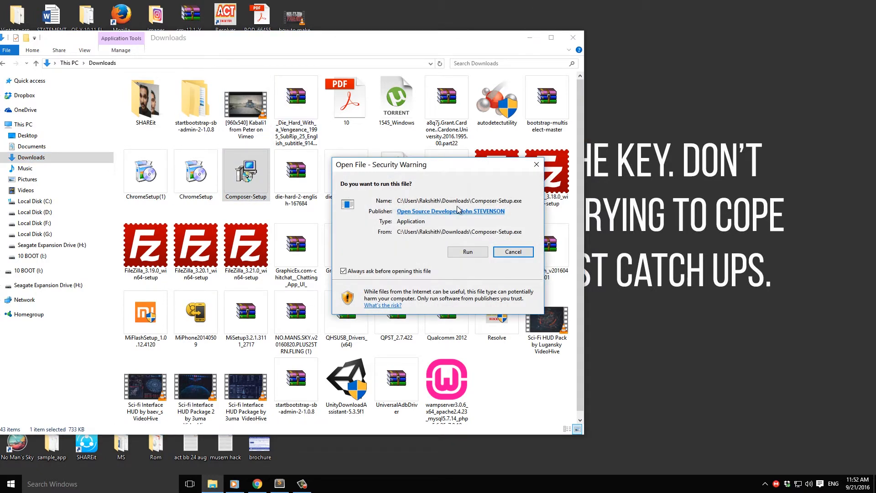
left_click(513, 252)
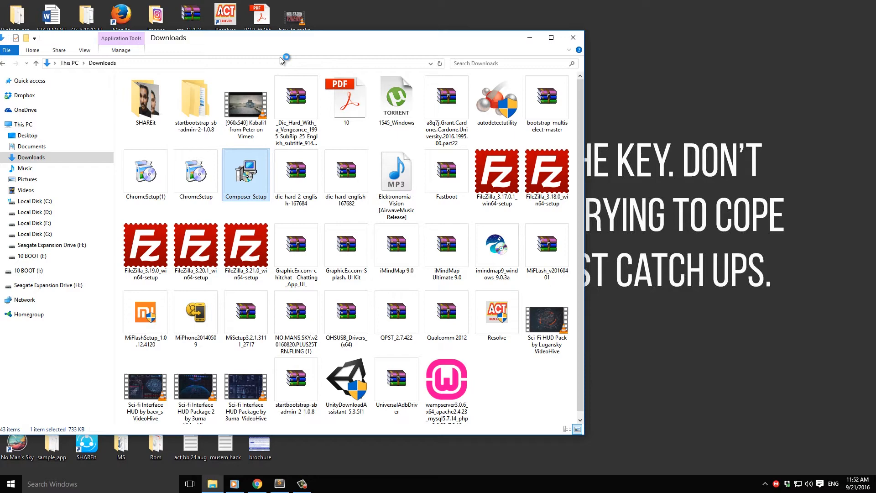
double_click(245, 173)
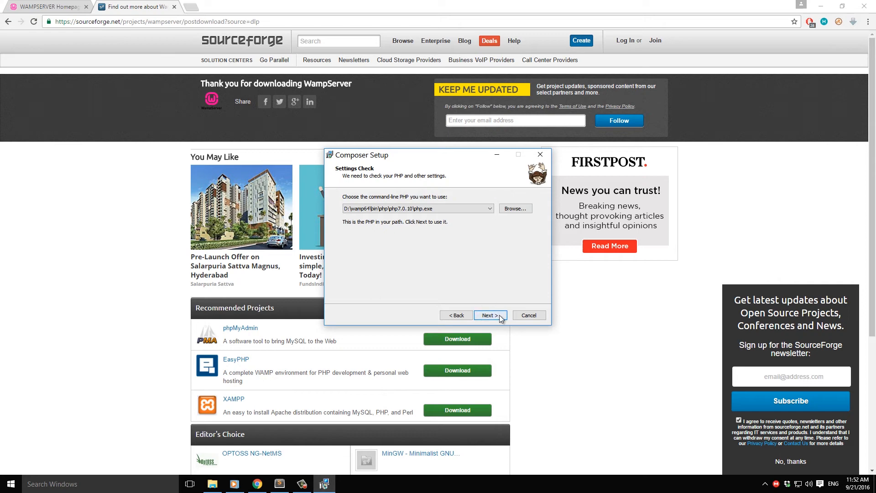
Advance to Ready to Install, then step back to the PHP settings check.
left_click(490, 315)
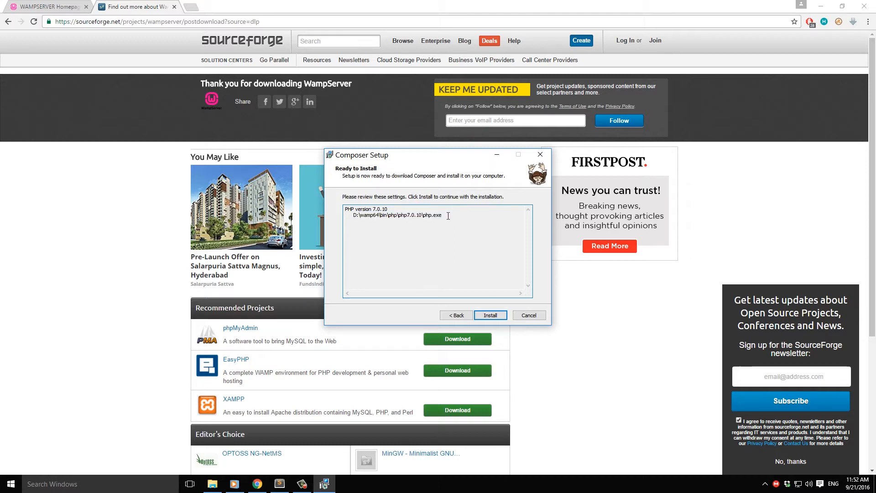
left_click(456, 315)
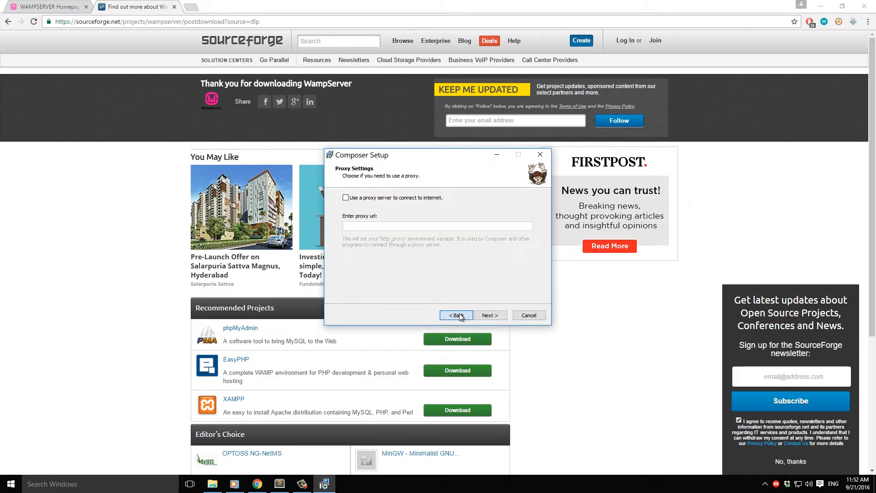
left_click(515, 208)
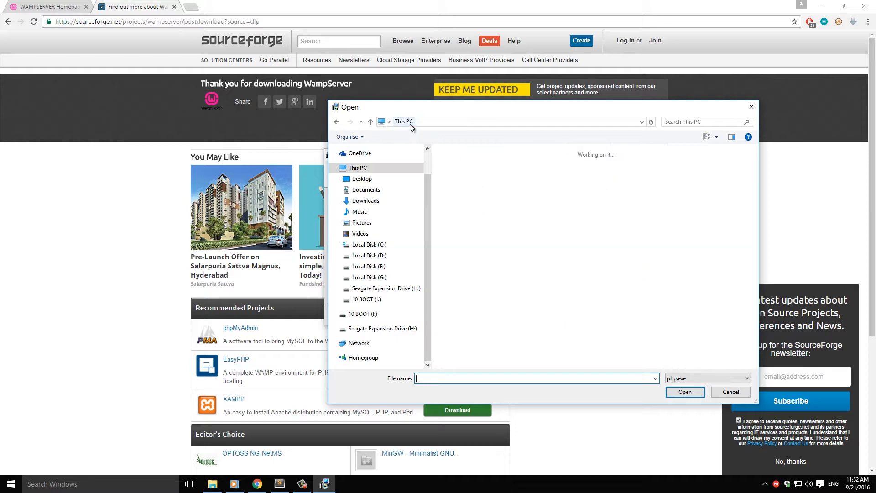
Browse to D:\wamp64\bin\php\php7.0.10 and choose php.exe as the command-line PHP.
double_click(370, 255)
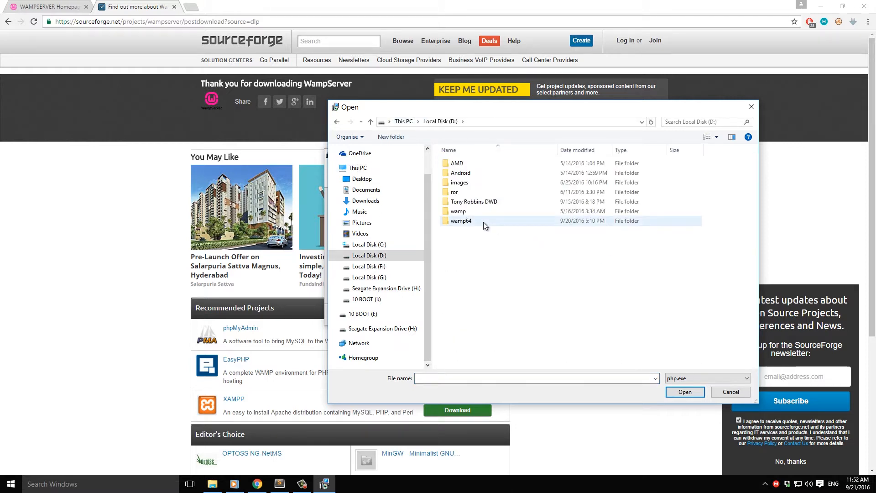
double_click(460, 221)
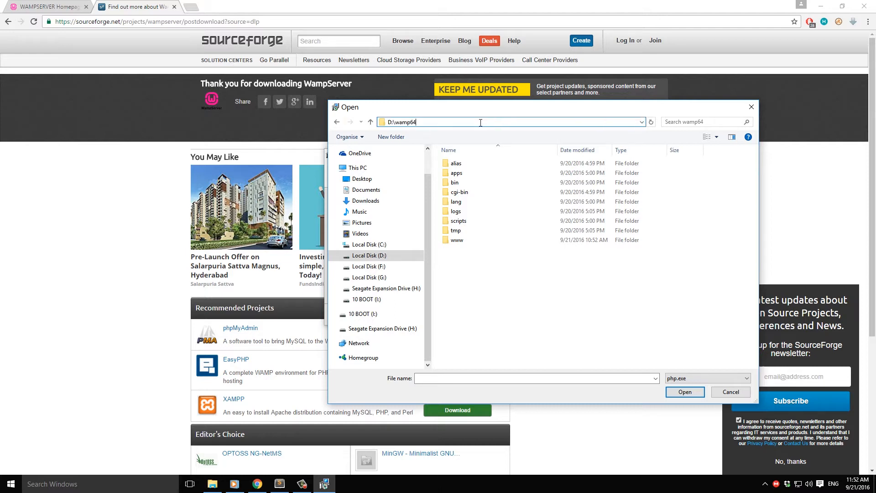
double_click(404, 122)
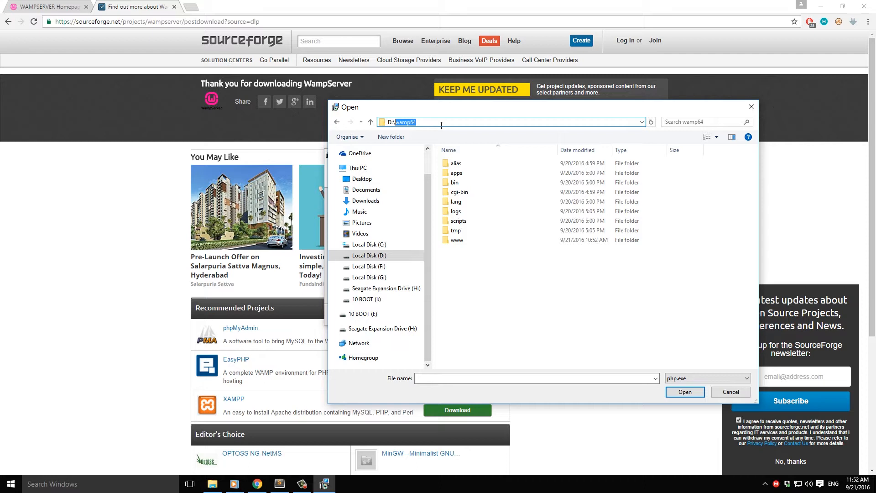
left_click(457, 240)
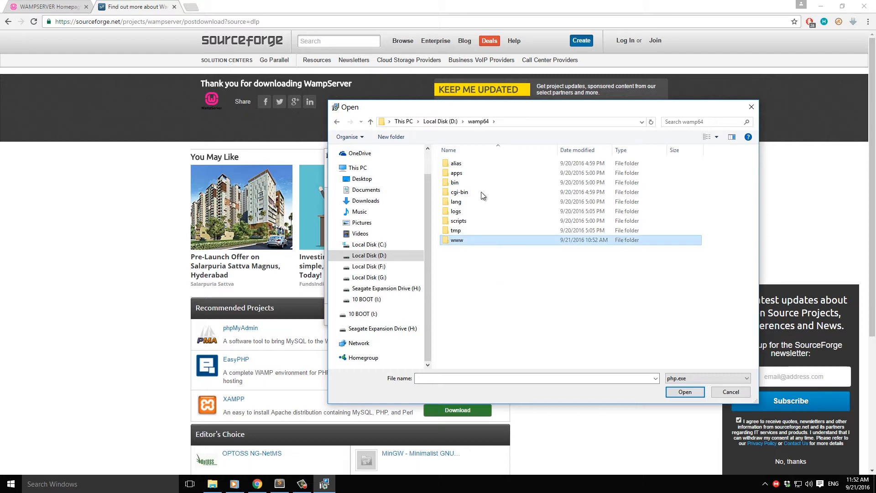
double_click(457, 240)
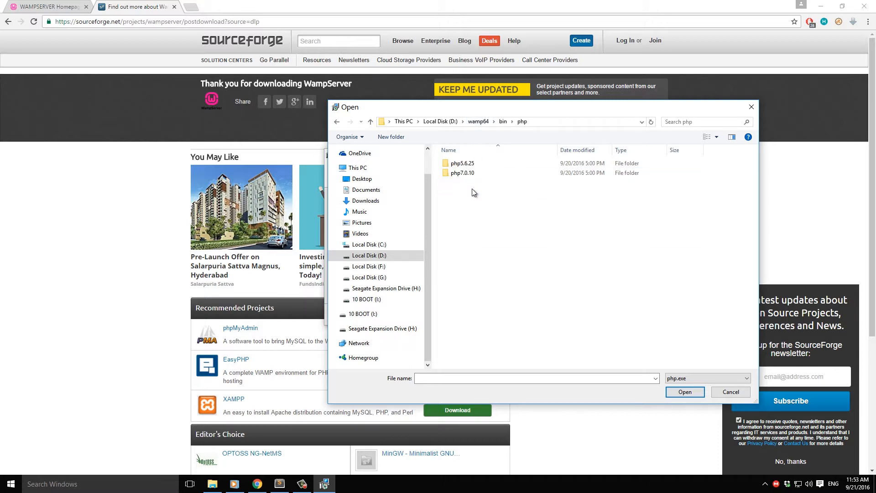
double_click(462, 173)
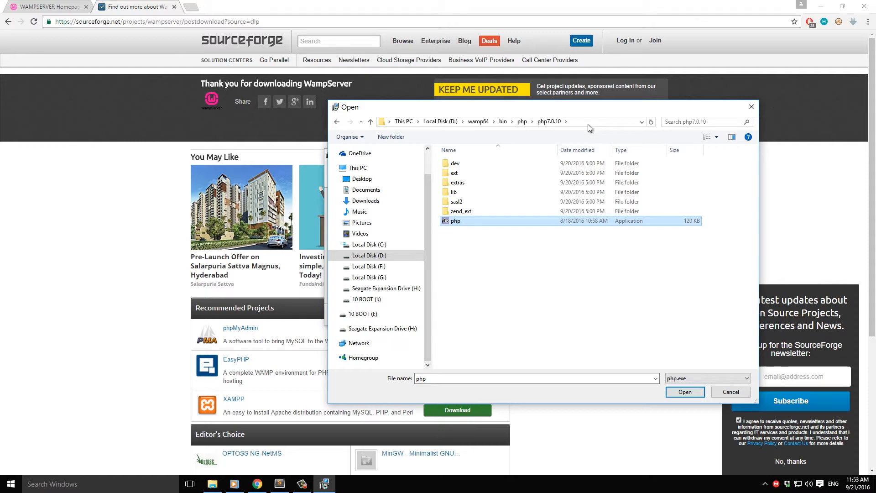
left_click(685, 392)
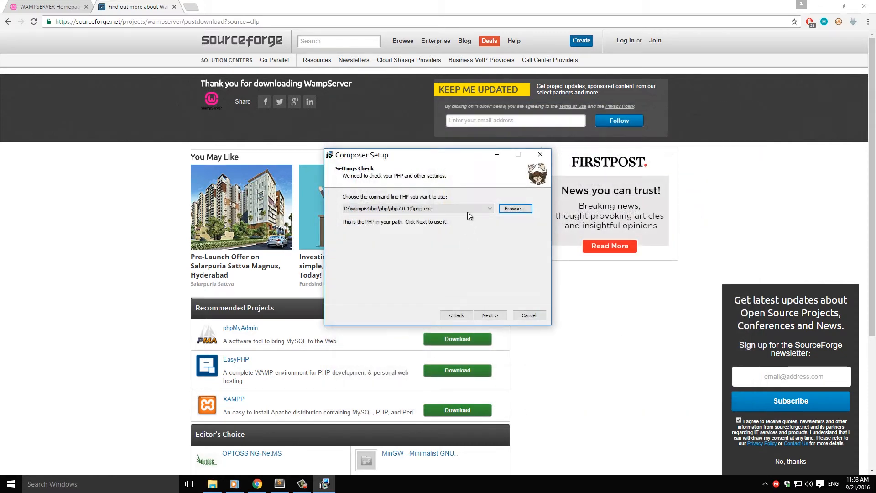
Skip proxy settings, install Composer and close the finished installer.
left_click(489, 315)
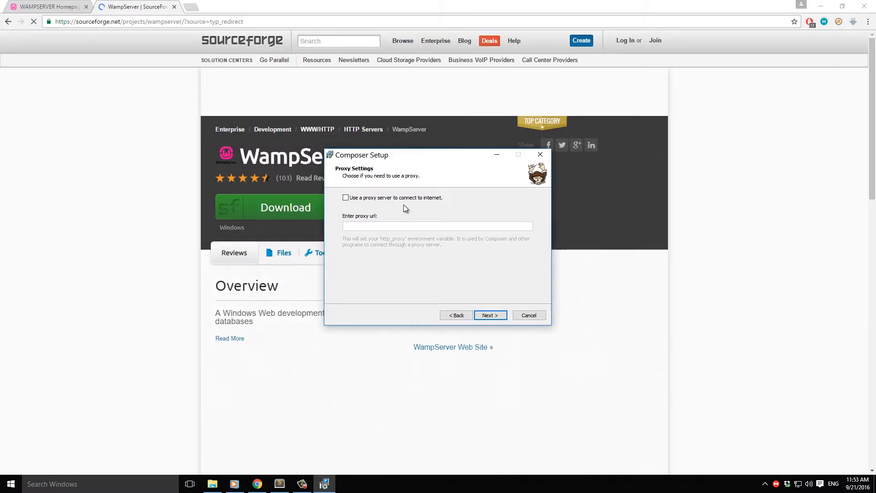
left_click(490, 315)
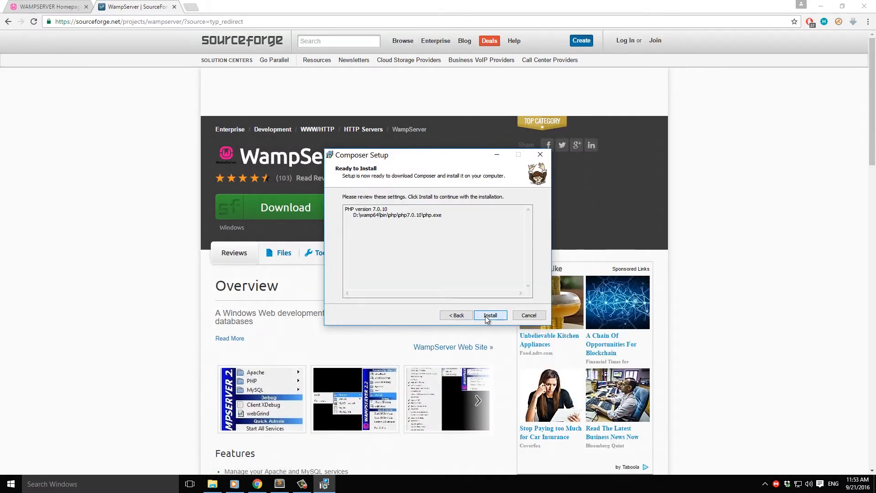
left_click(489, 315)
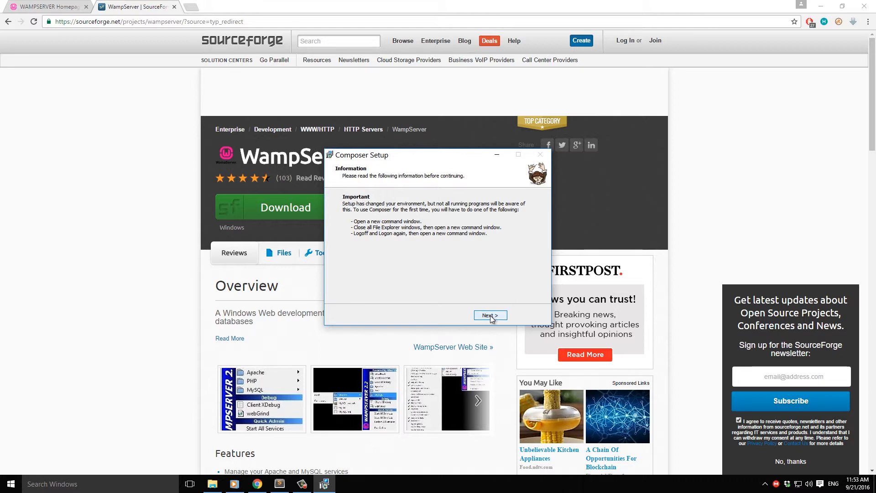
left_click(490, 315)
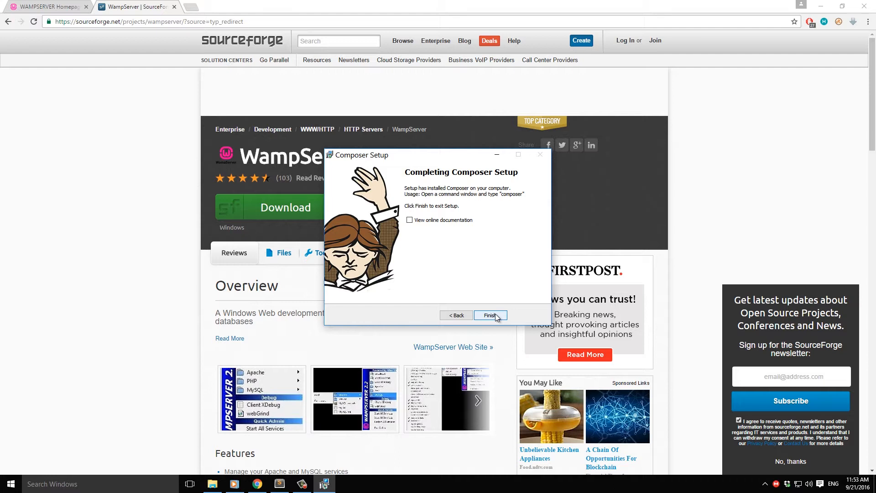
left_click(490, 315)
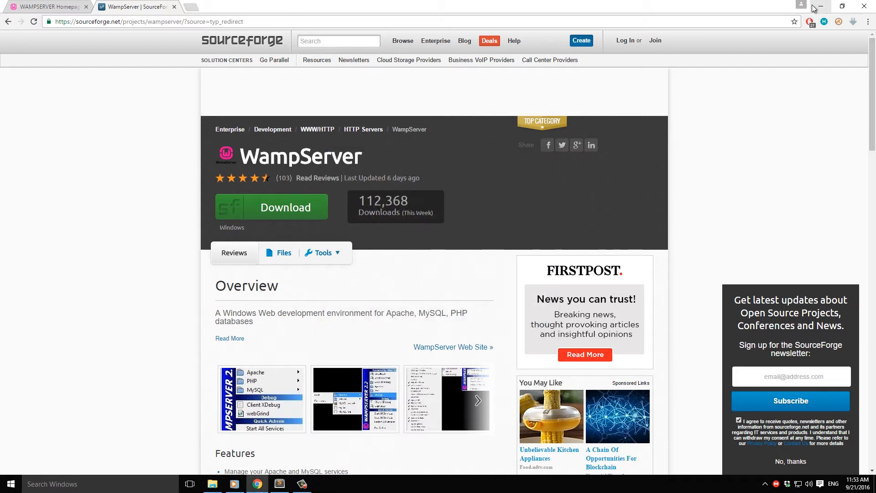
mouse_move(776, 487)
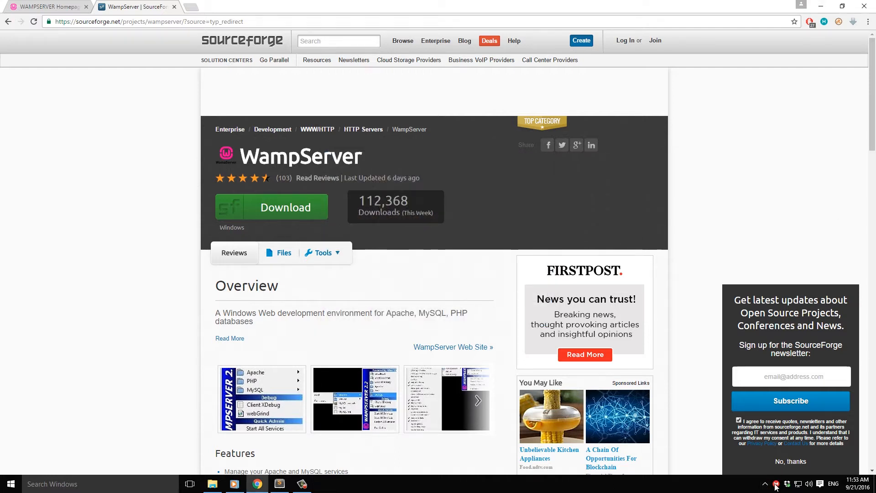
From the WampServer tray icon menu choose Localhost to load the server homepage.
left_click(9, 484)
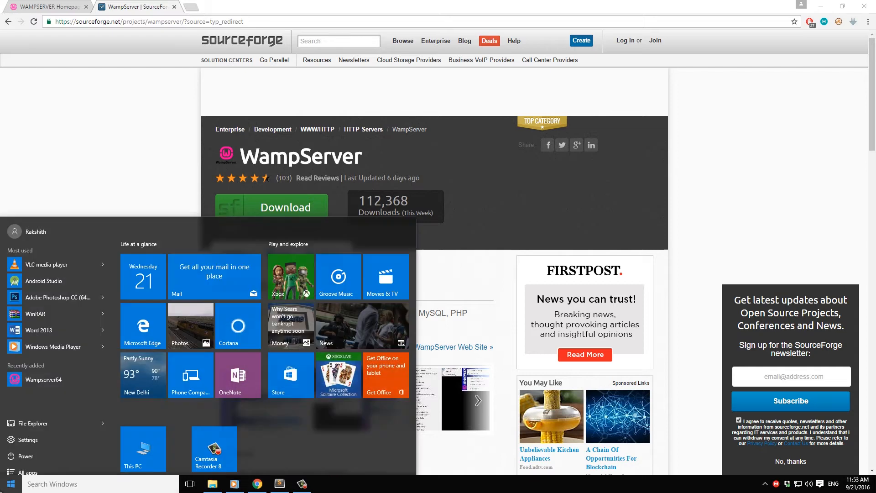
left_click(10, 484)
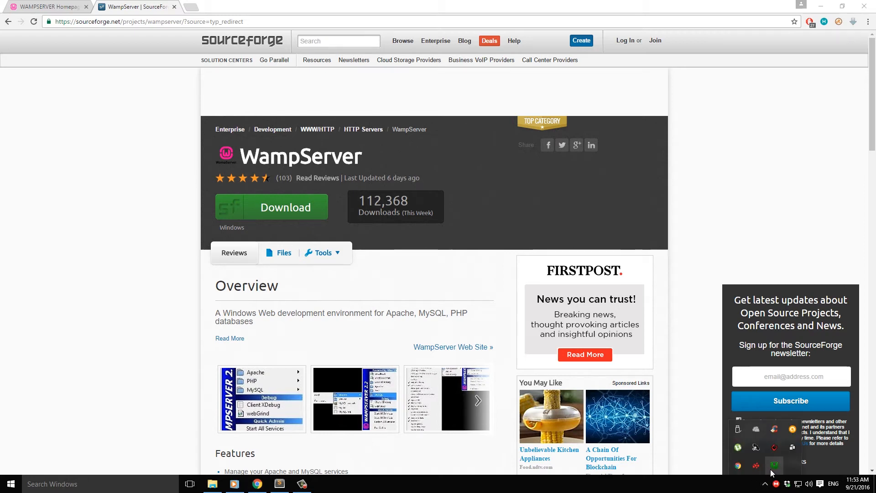
left_click(775, 466)
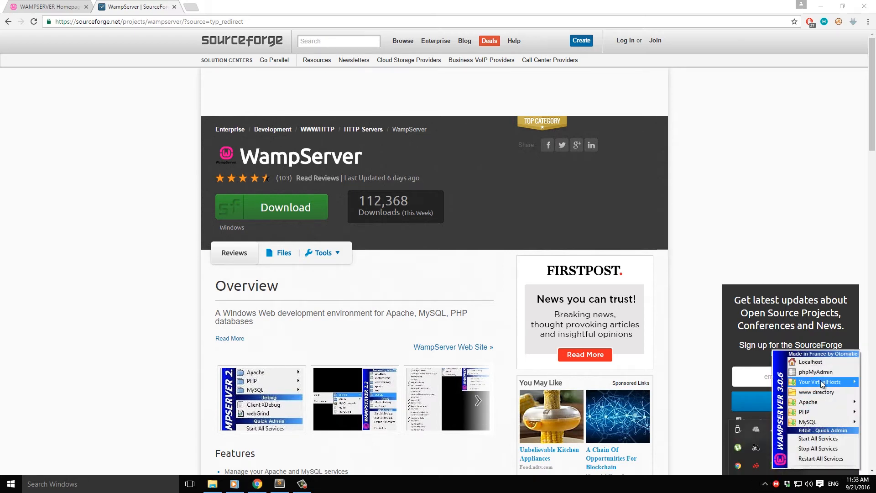
mouse_move(808, 422)
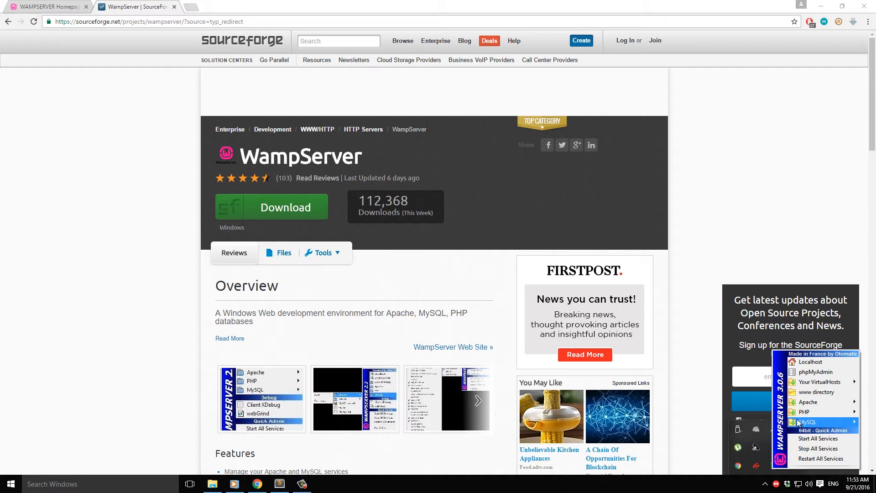
mouse_move(808, 402)
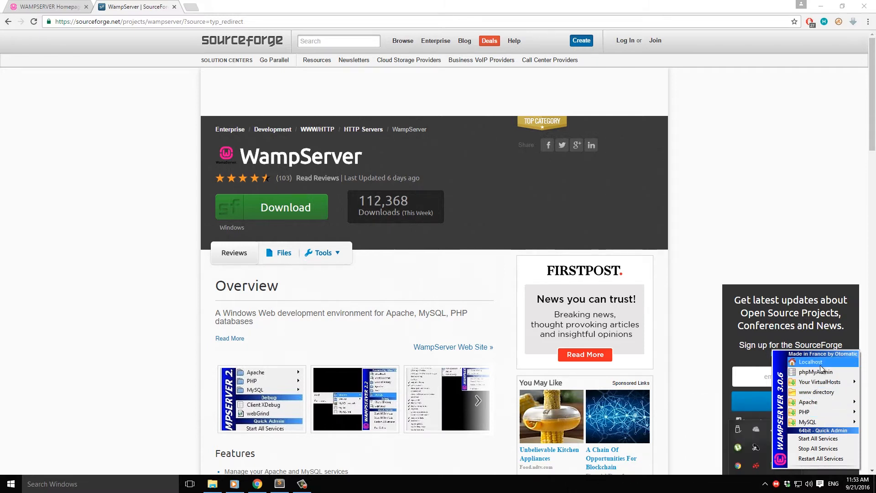
mouse_move(820, 382)
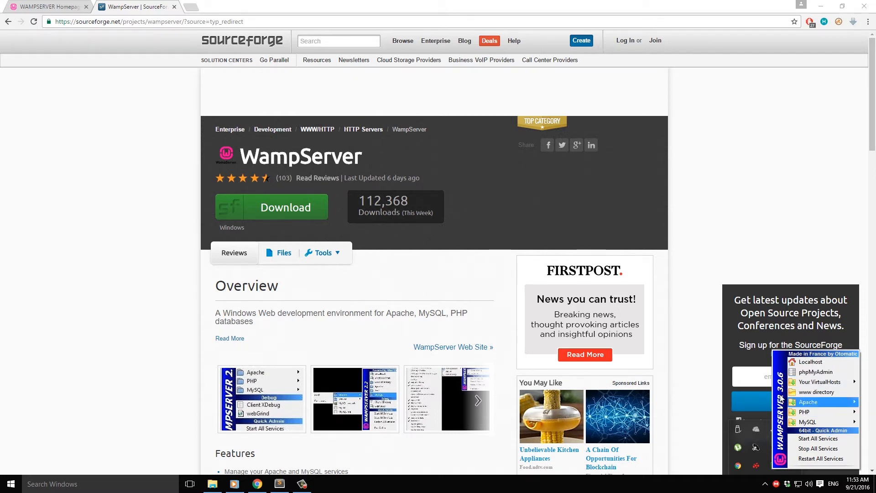
mouse_move(816, 372)
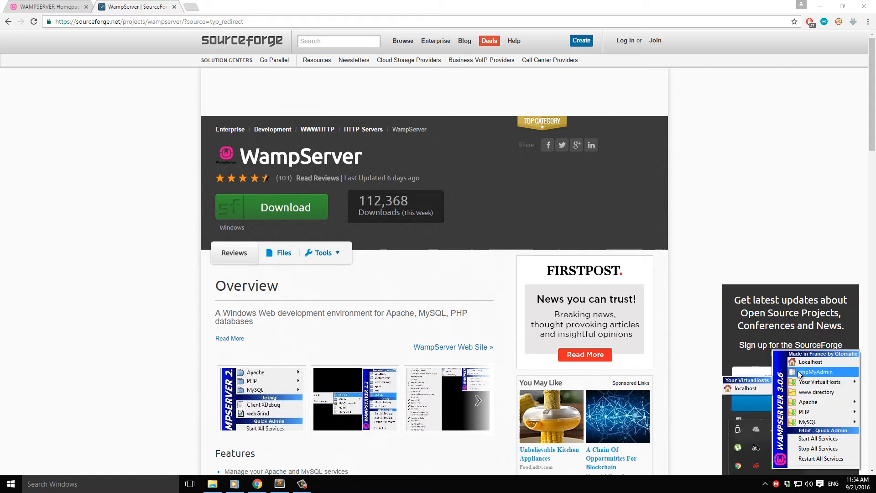
left_click(811, 361)
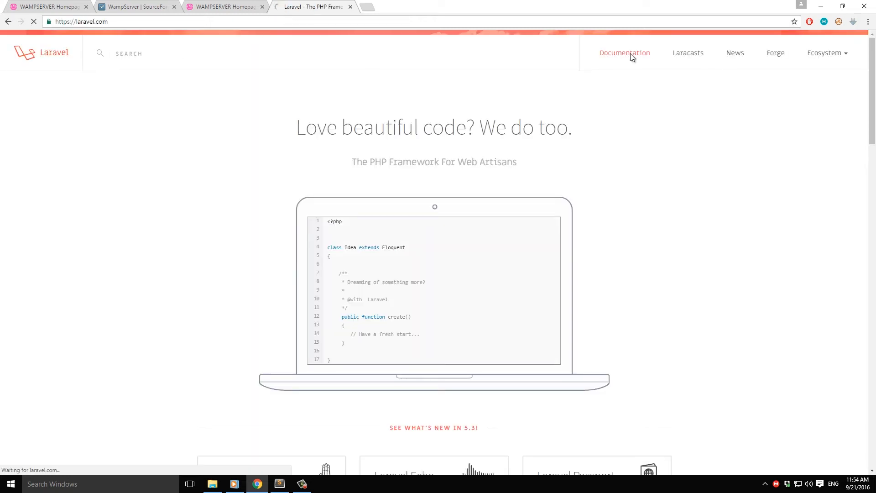
Go to the Laravel Documentation and scroll to the Composer create-project section.
left_click(625, 53)
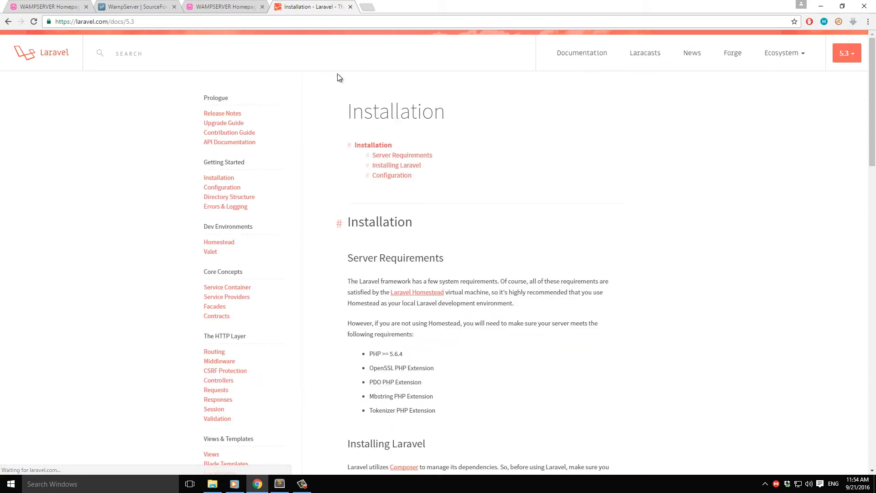
scroll("down", 3)
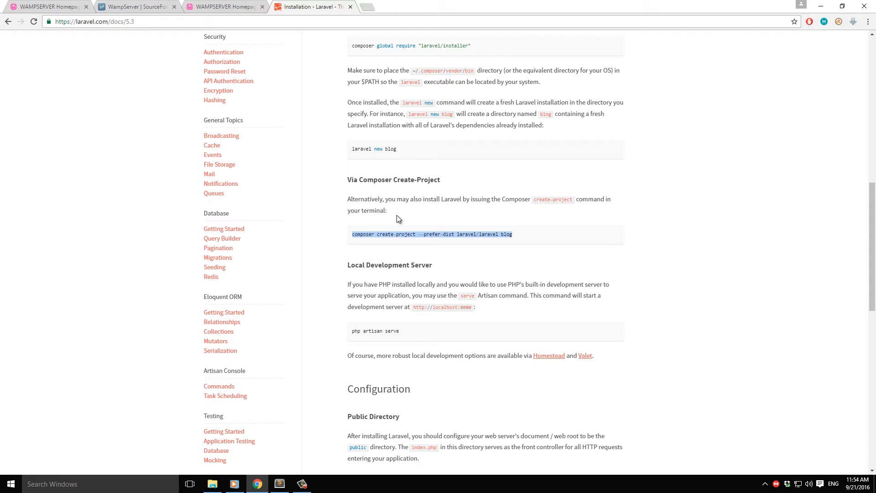
mouse_move(302, 484)
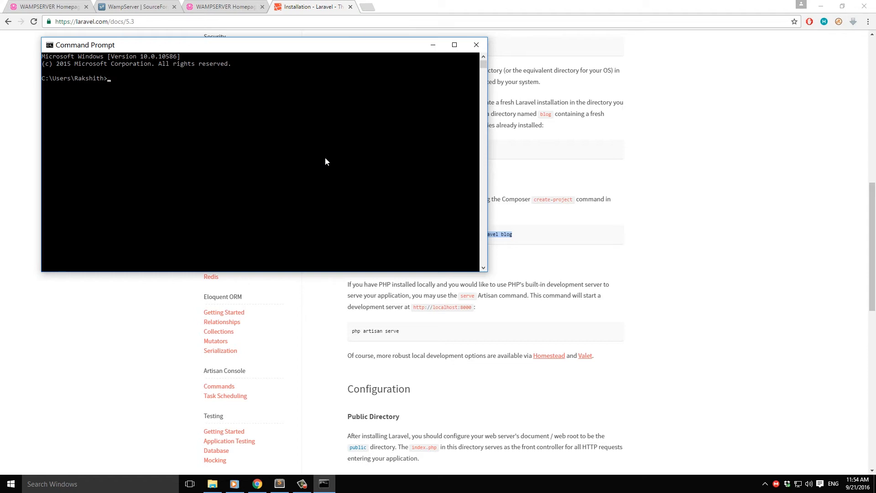
Run composer to verify it works and switch Command Prompt to drive D:.
type("composer")
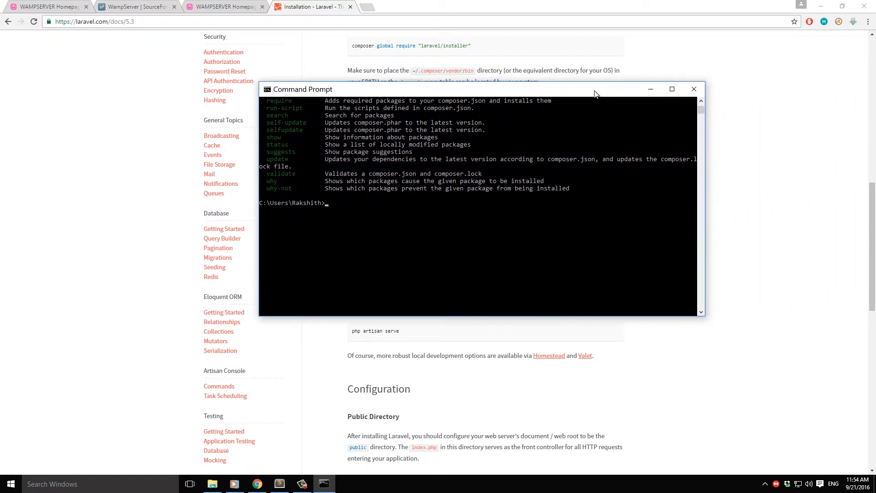
type("D:")
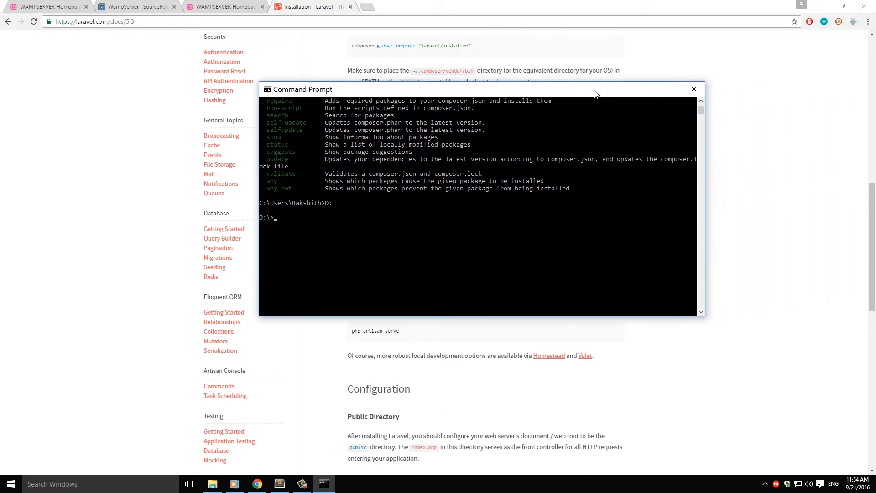
type("w")
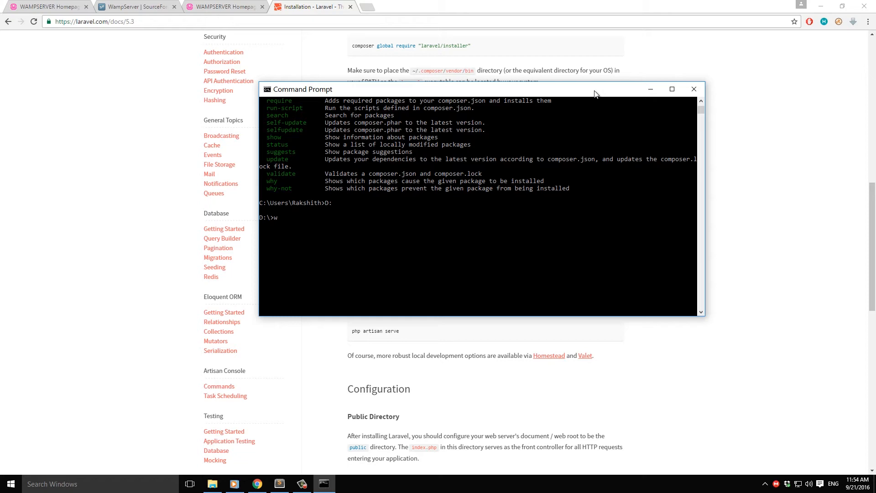
left_click(212, 484)
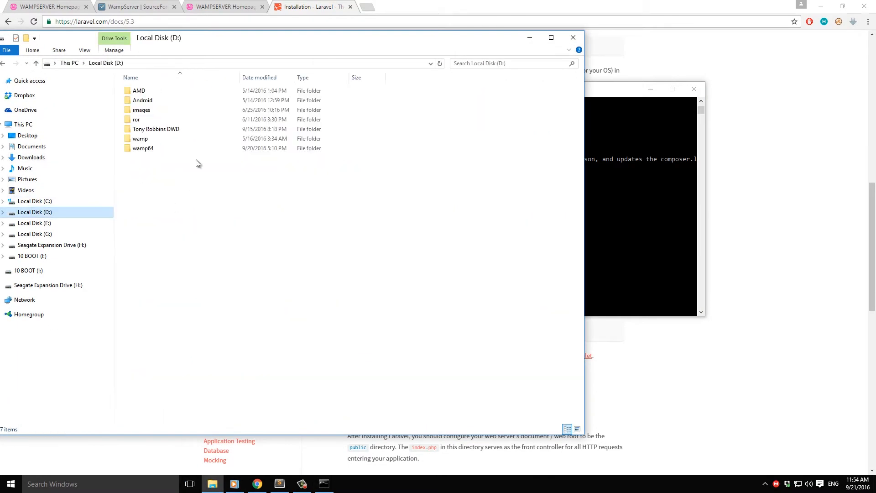
double_click(143, 148)
type("cd D:\\wamp64\\www")
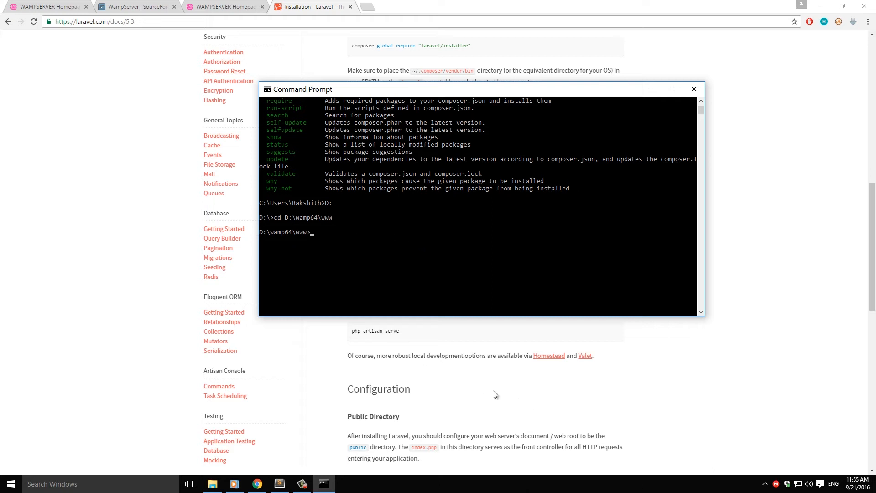
scroll("down", 3)
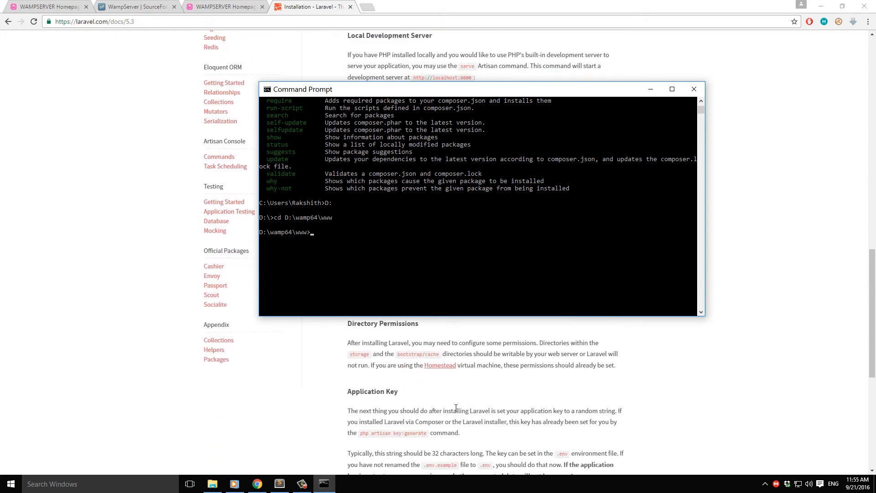
Start a Notepad note holding the path D:\wamp64\www\blog for reference.
left_click(10, 484)
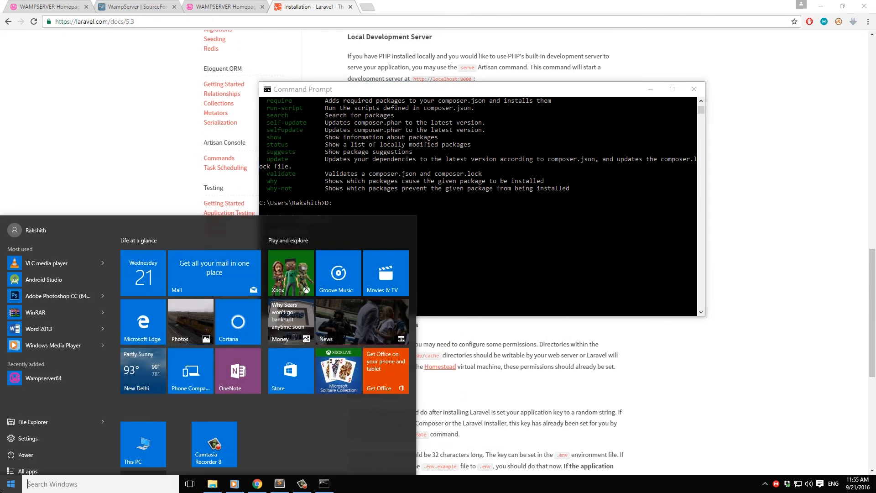
left_click(347, 484)
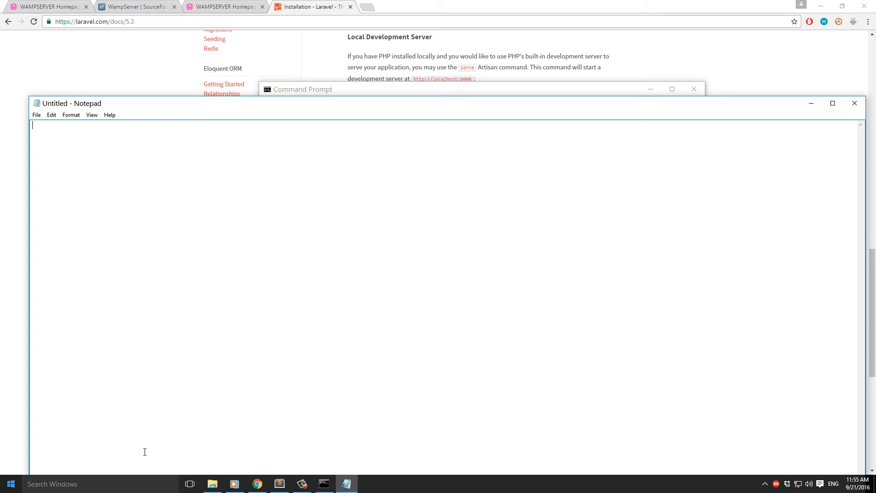
type("D:\\wamp64\\www\\blog")
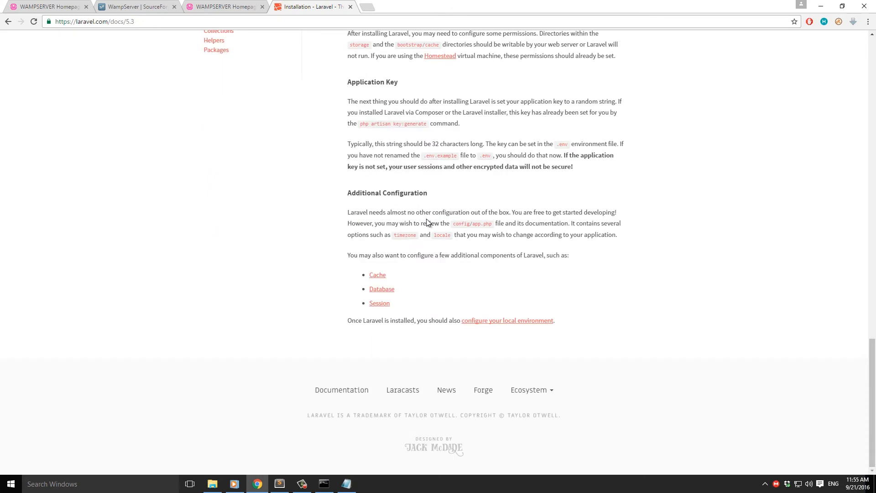
scroll("up", 3)
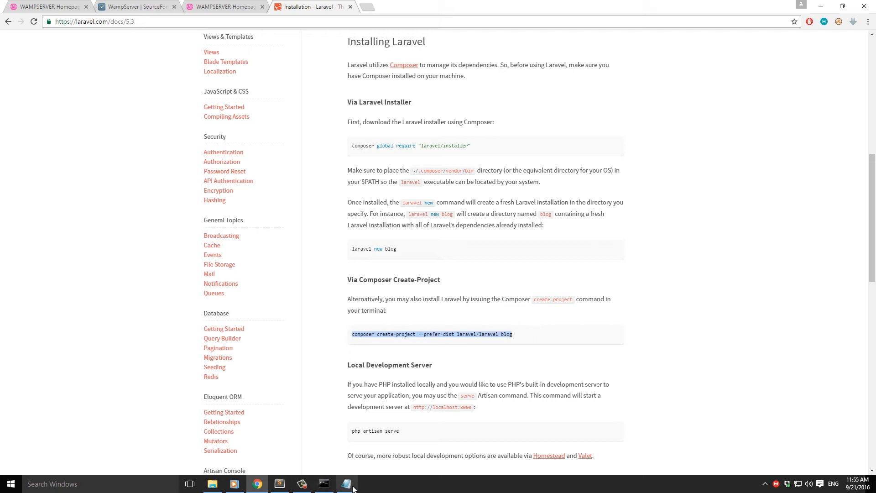
left_click(347, 484)
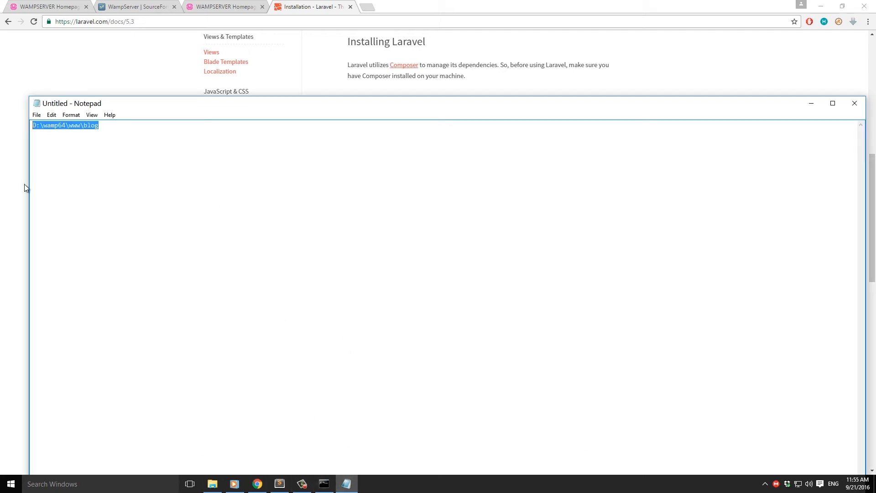
Begin Composer's create-project --prefer-dist laravel/laravel command for the new app.
type("composer create-project --prefer-dist laravel/laravel webapp")
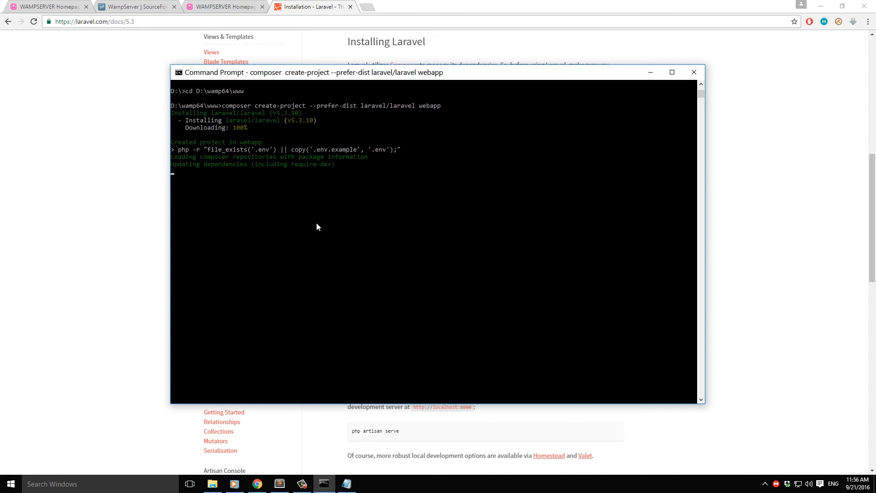
mouse_move(327, 245)
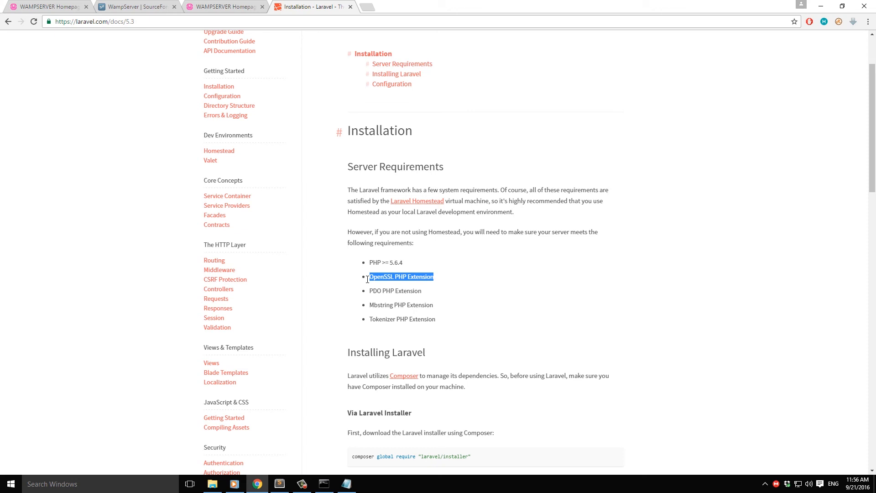
Select the OpenSSL PHP Extension in Laravel's Server Requirements list.
left_click(521, 311)
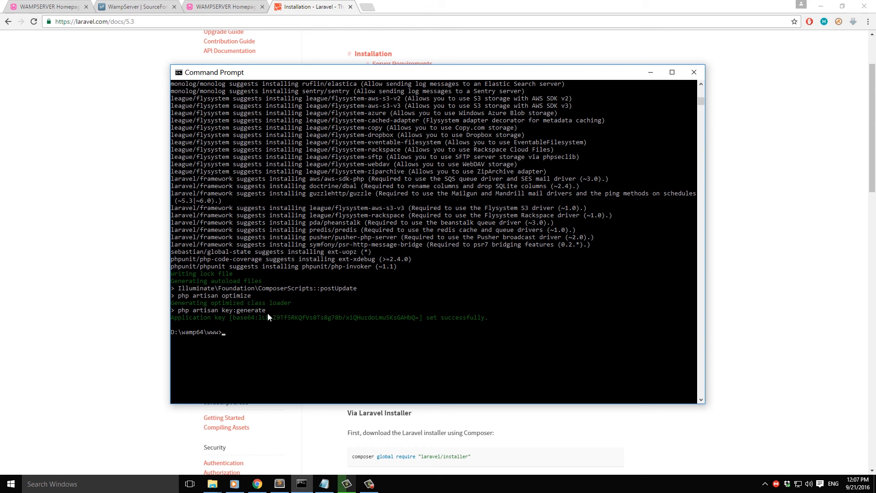
Enter the webapp folder and start the development server with php artisan serve.
type("webapp")
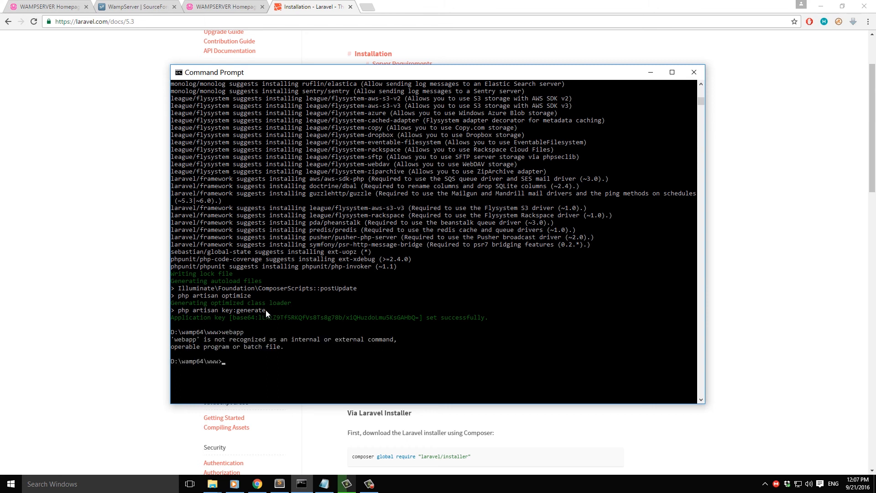
type("cd webapp")
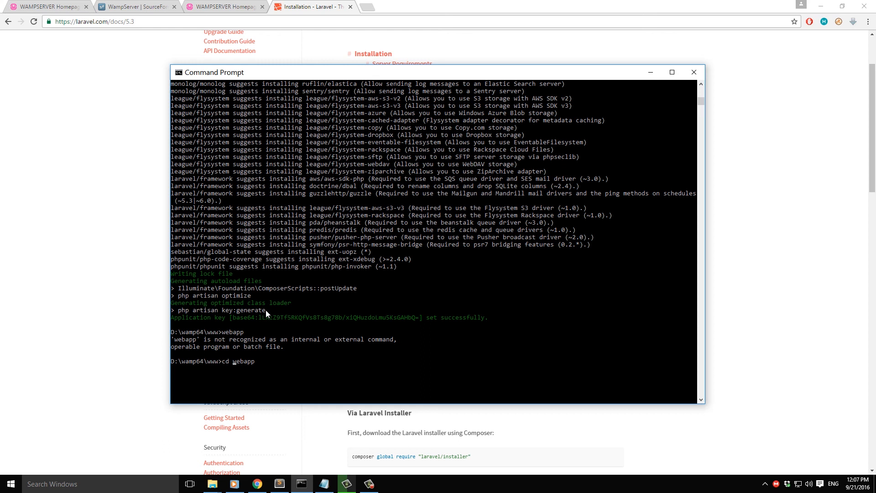
type("p64\\www\\webapp>p")
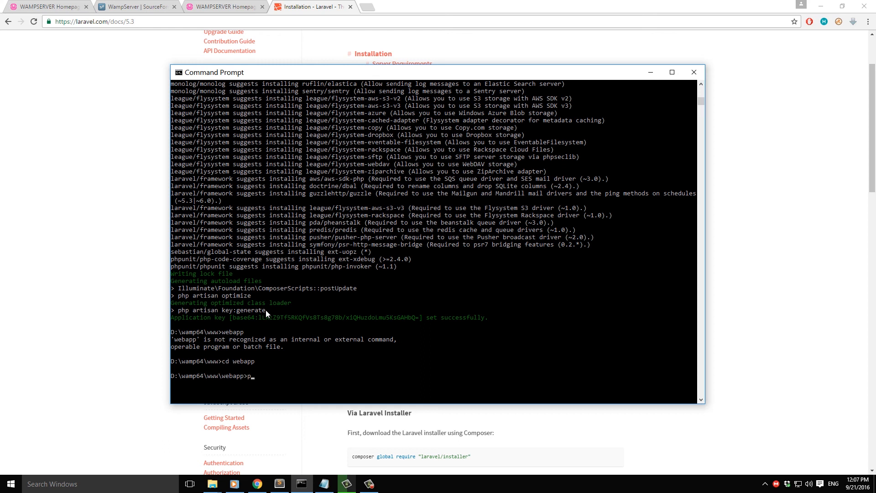
type("hp artisan")
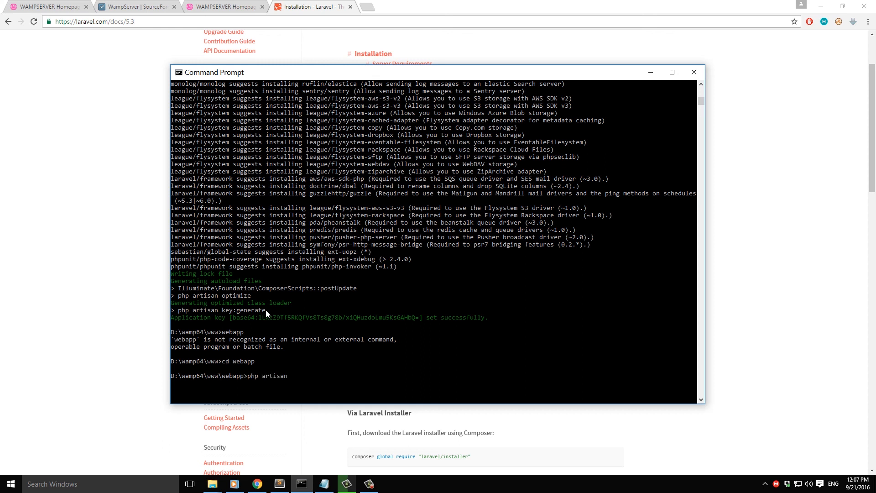
type("serve")
left_click(422, 21)
type("localhost")
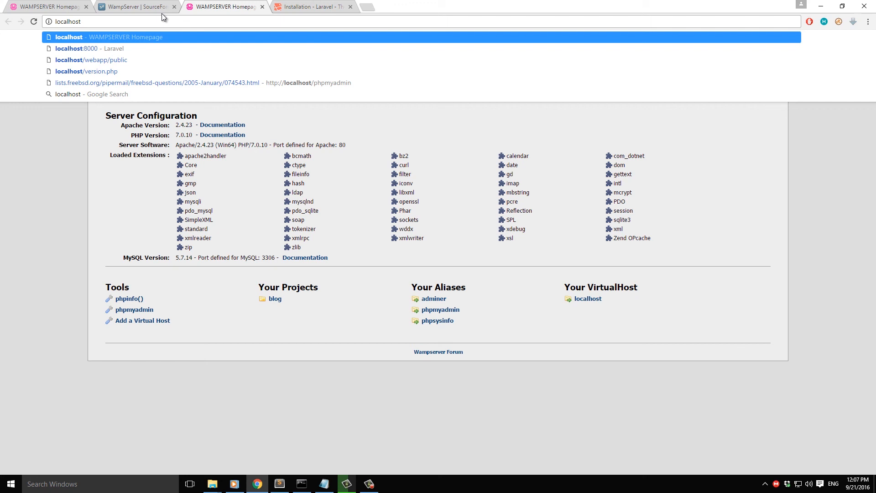
Load the served site at localhost:8000 in Chrome.
left_click(89, 48)
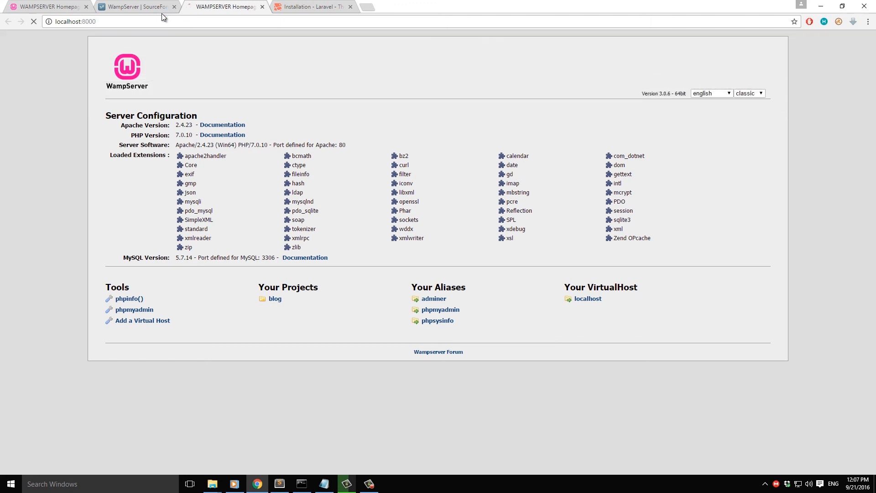